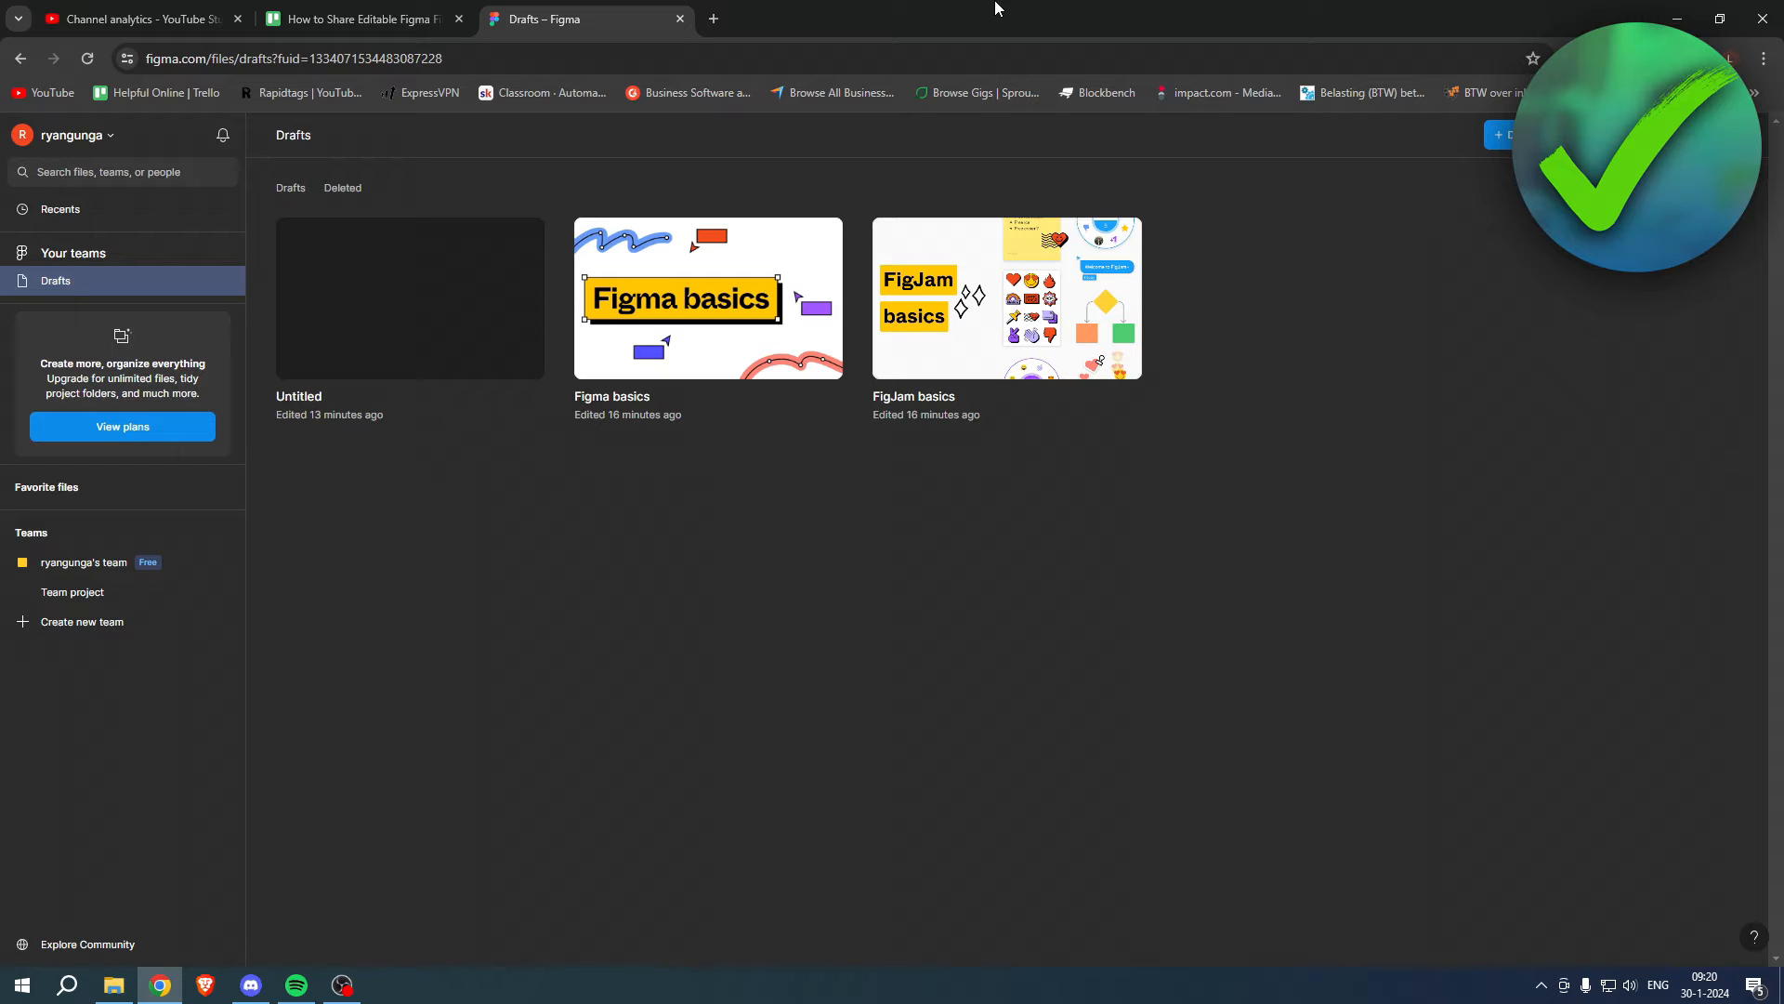
mouse_move(1106, 192)
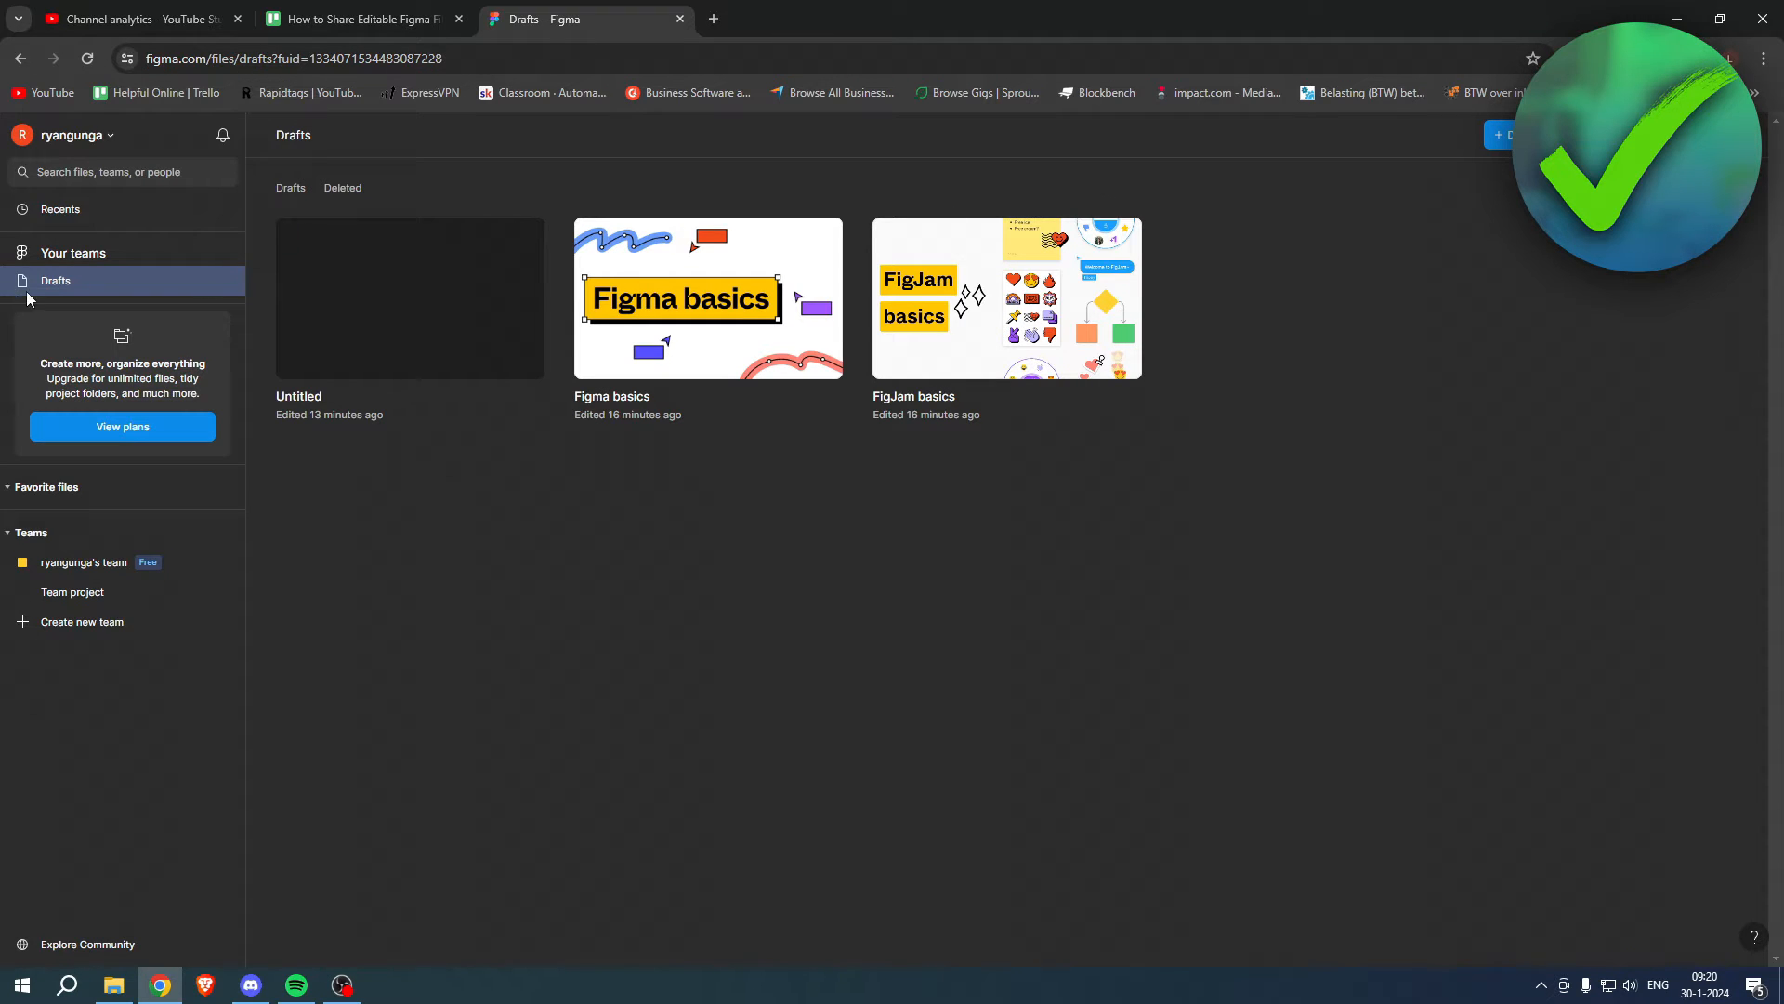
Open the Untitled draft file from the Drafts list in the editor
double_click(410, 298)
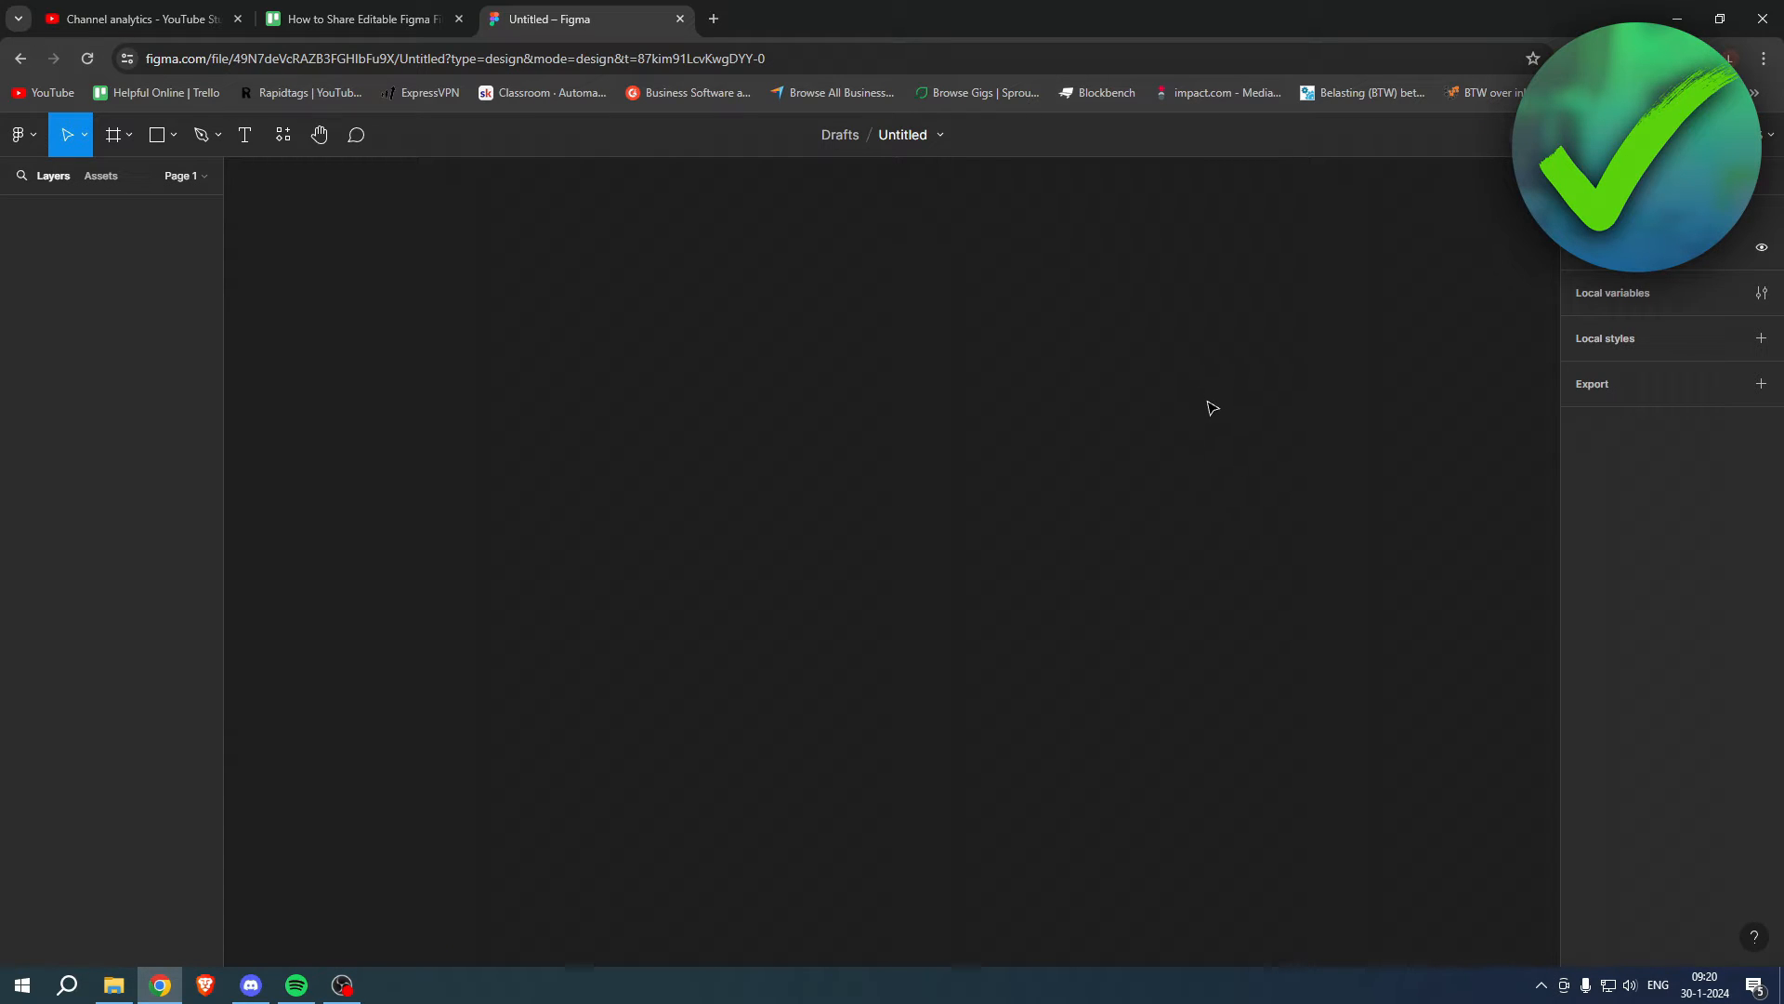
mouse_move(1116, 476)
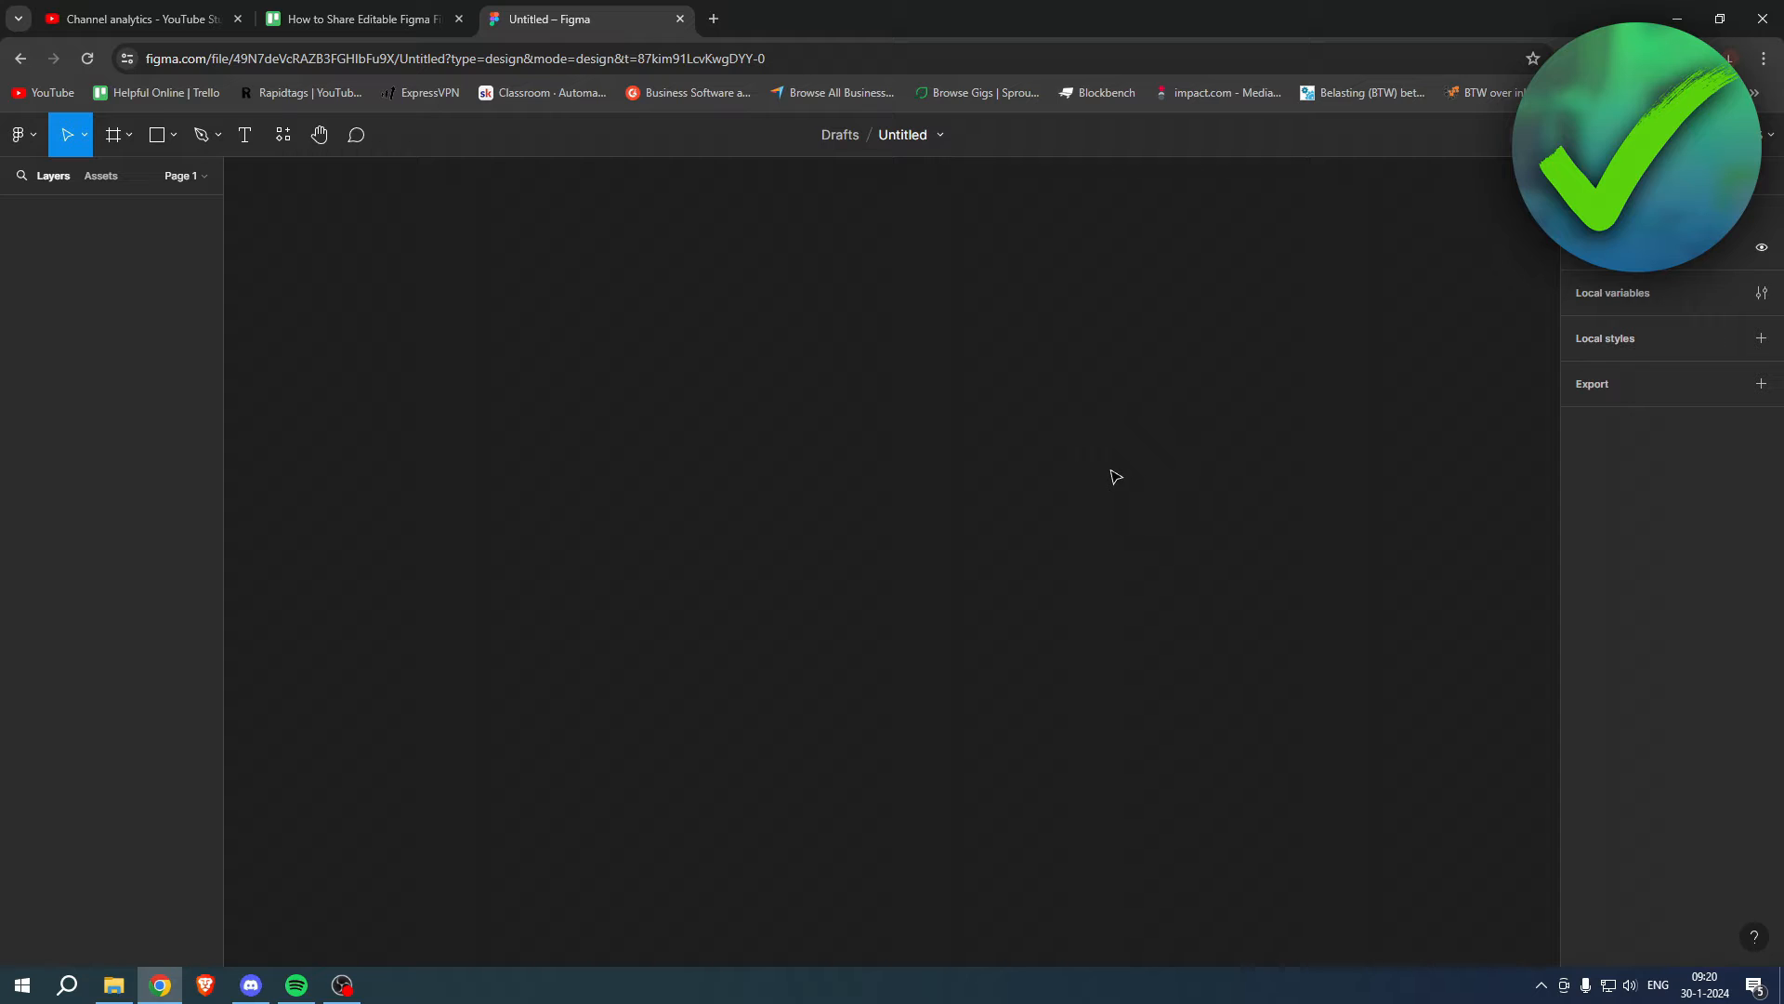
mouse_move(837, 384)
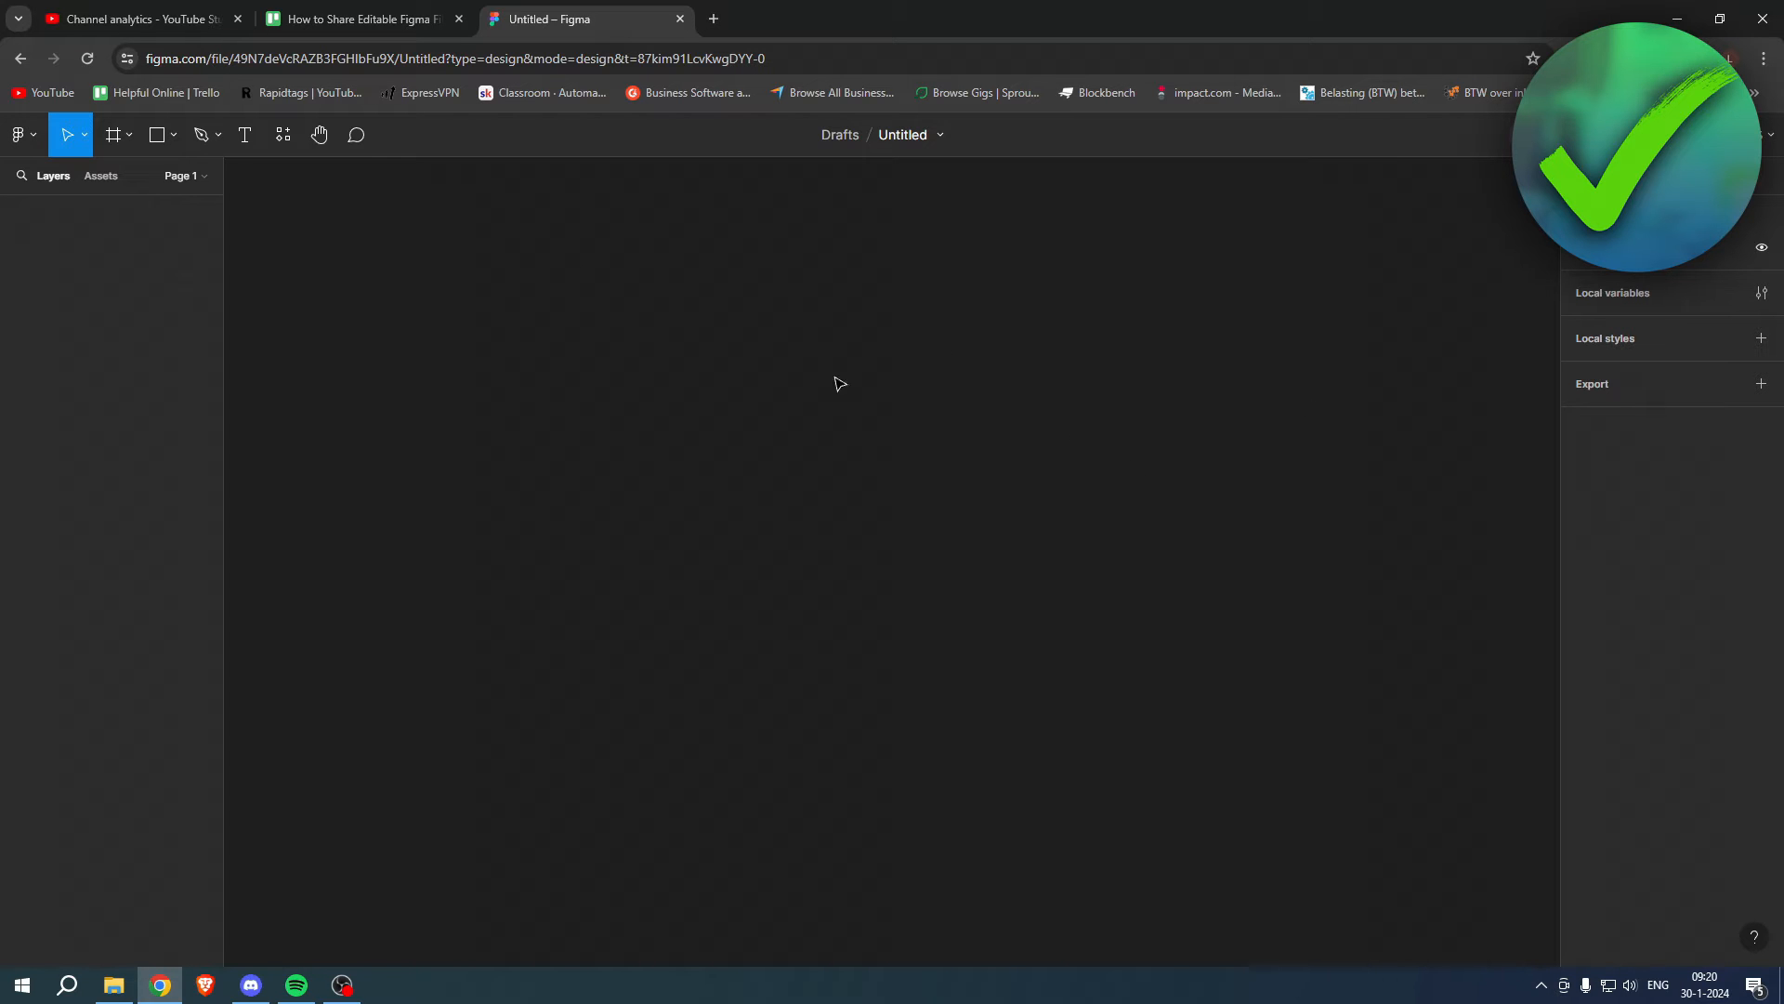
mouse_move(1081, 485)
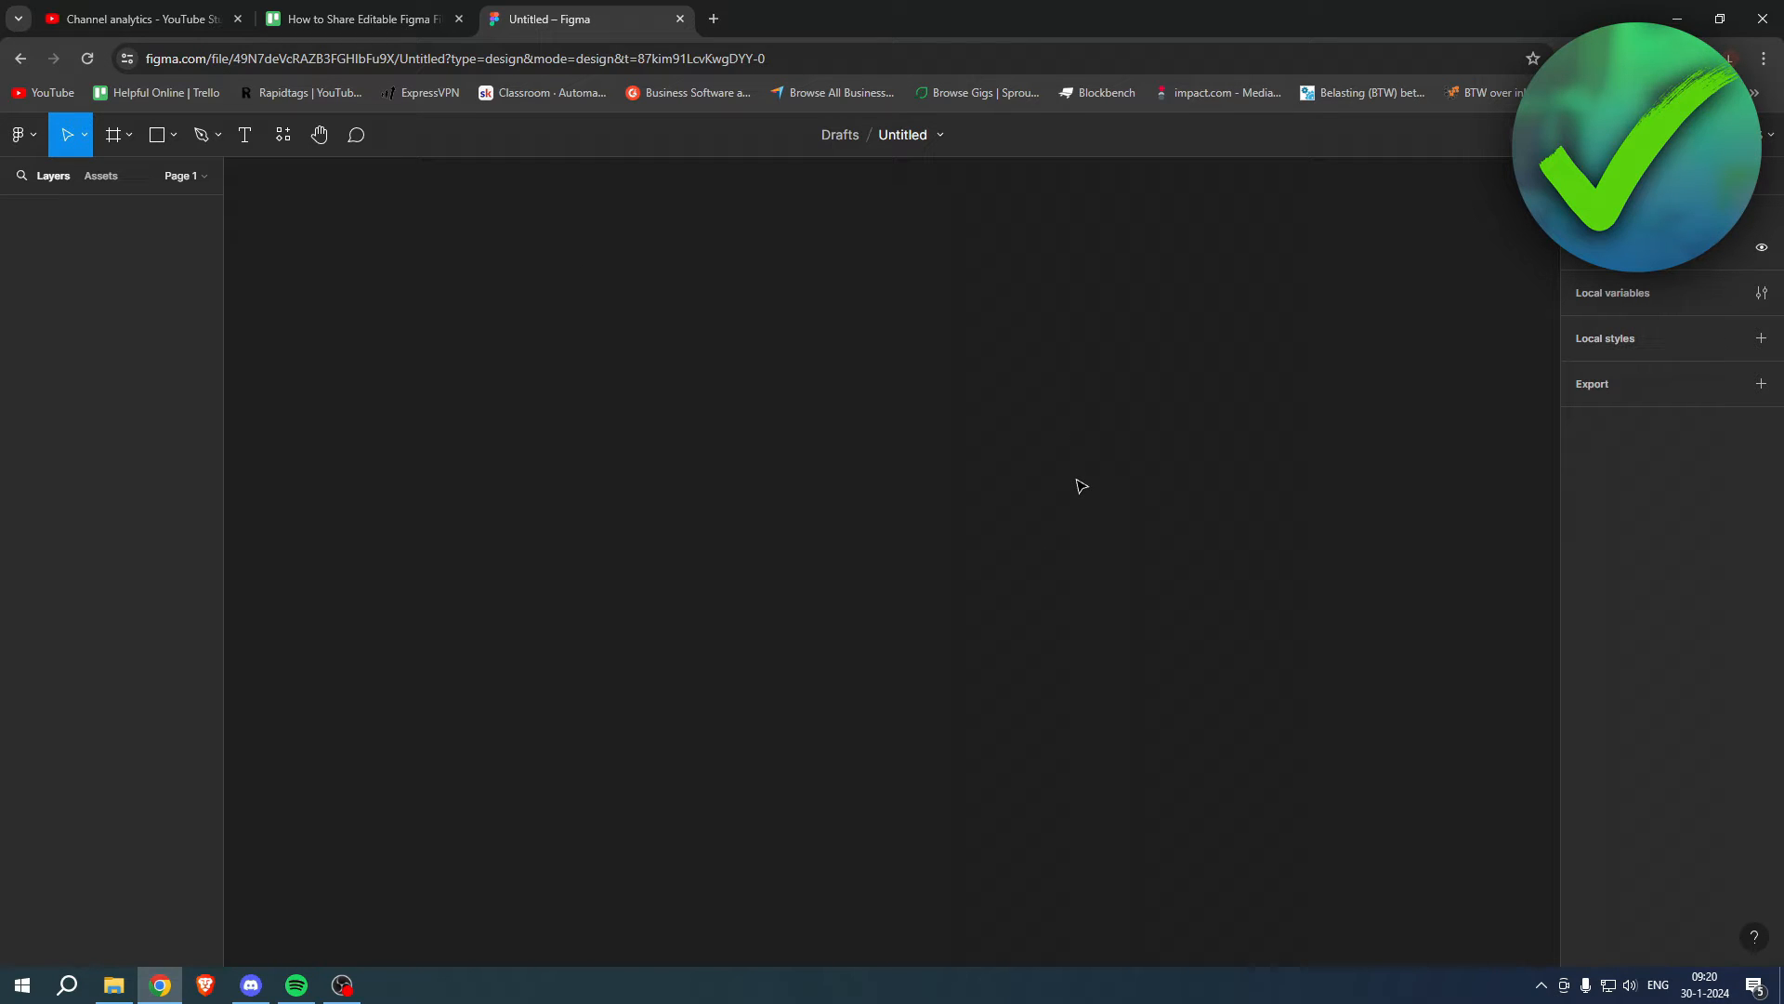
mouse_move(1044, 478)
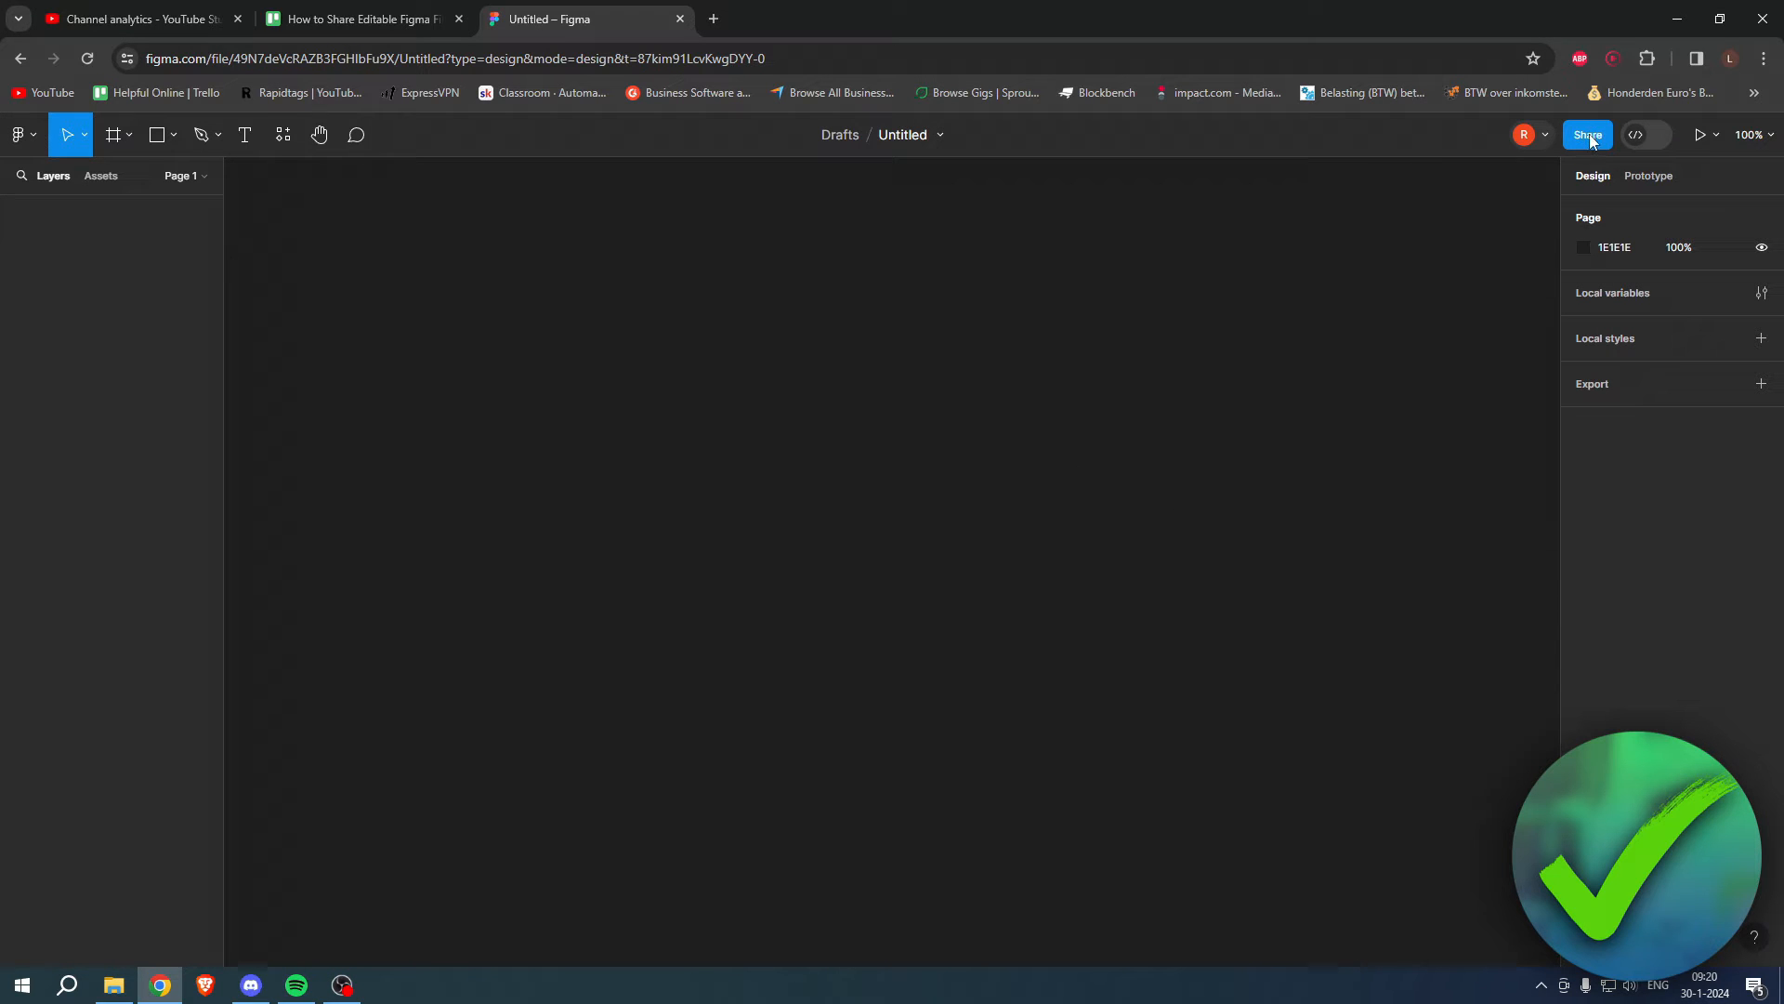
Open Share for the Untitled file, keeping invitees at 'can edit' and checking link access
click(1588, 135)
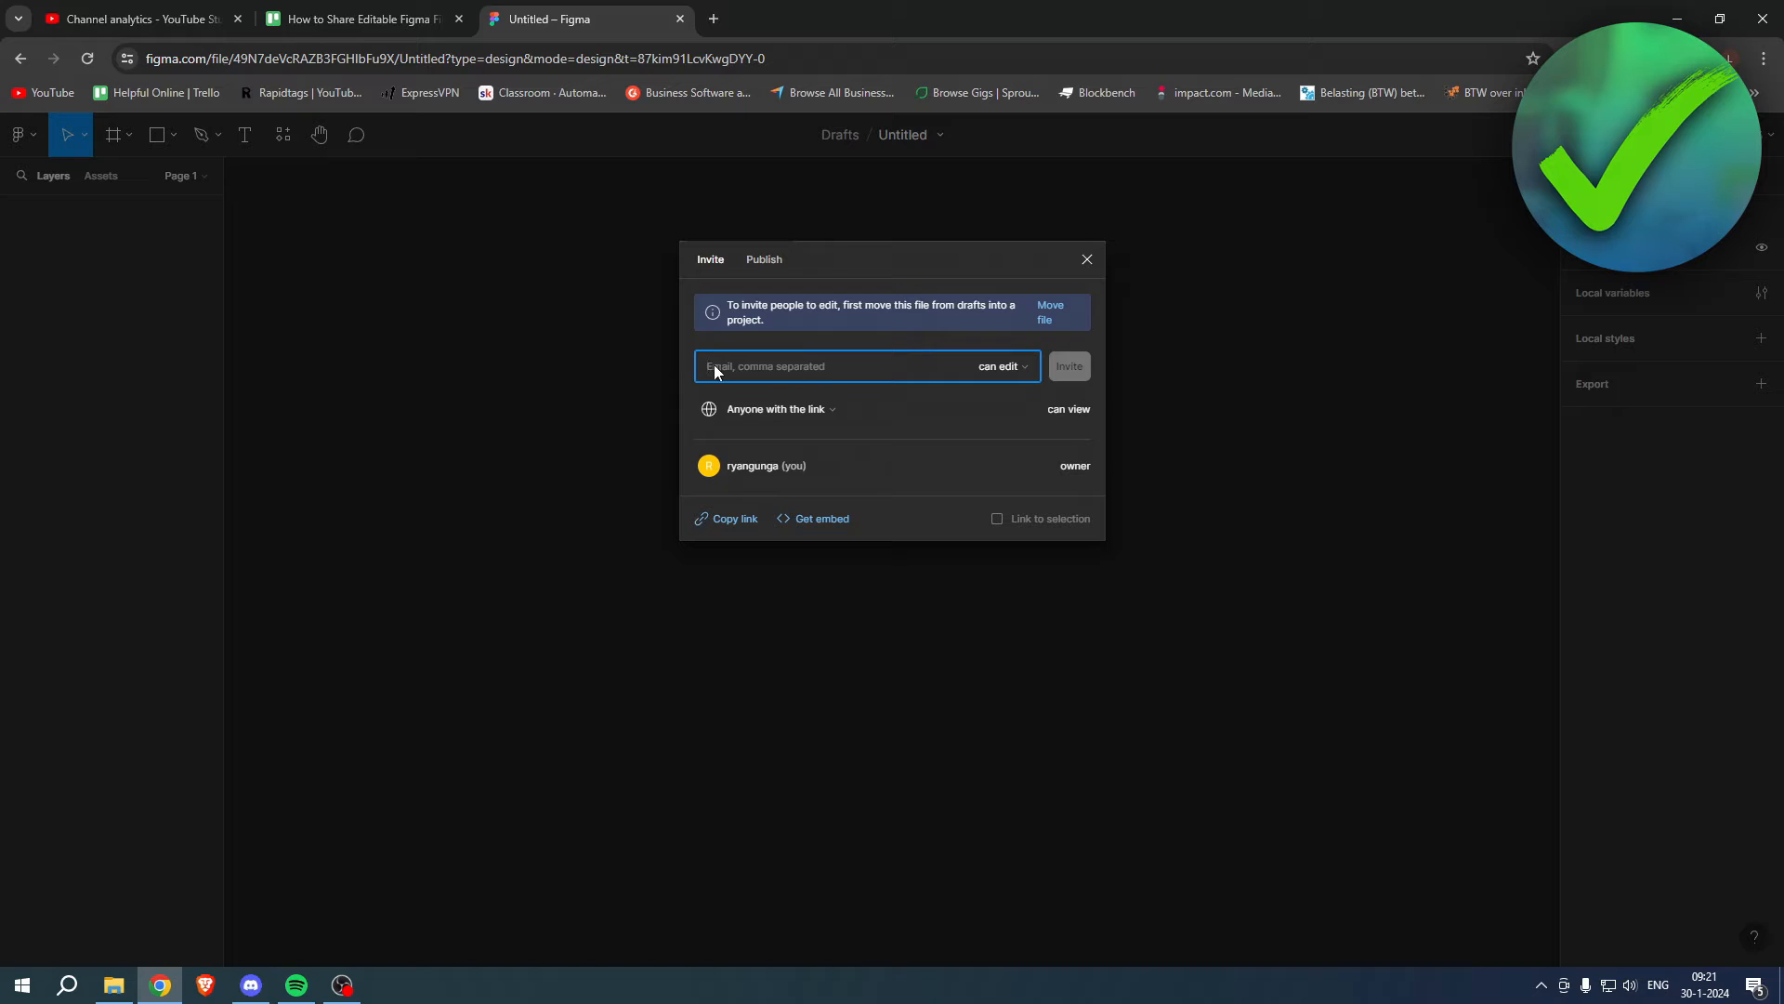
click(1000, 367)
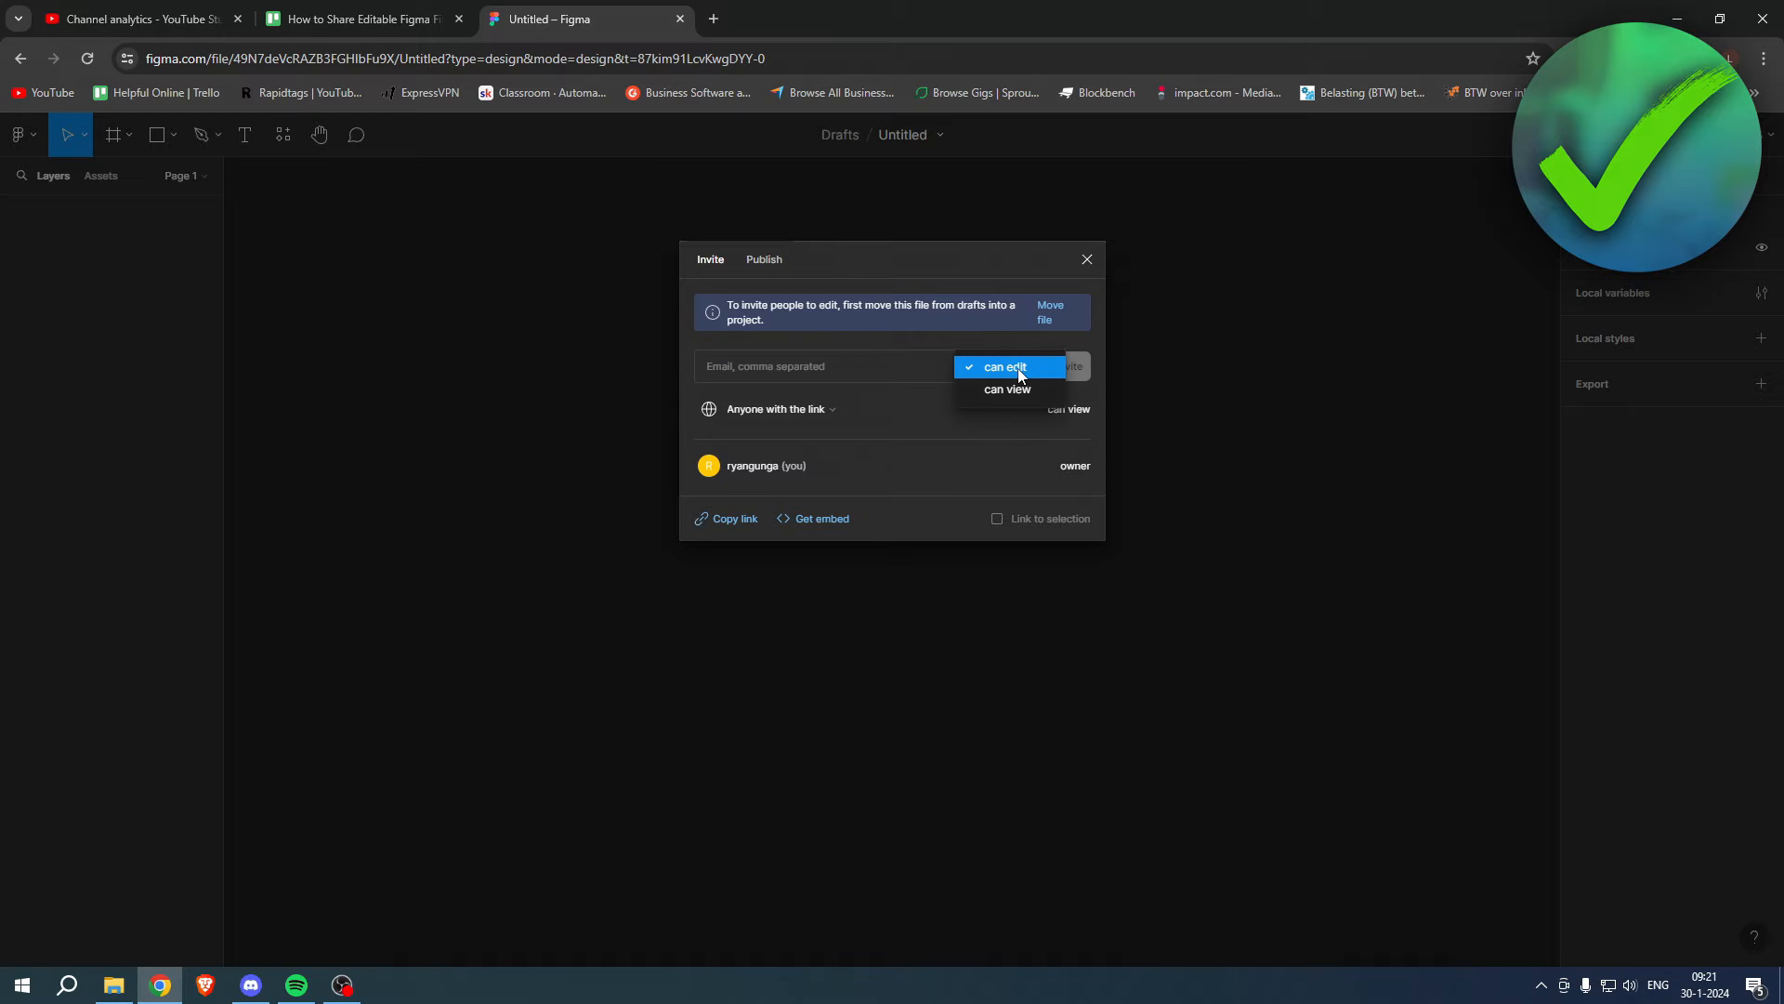
mouse_move(1026, 395)
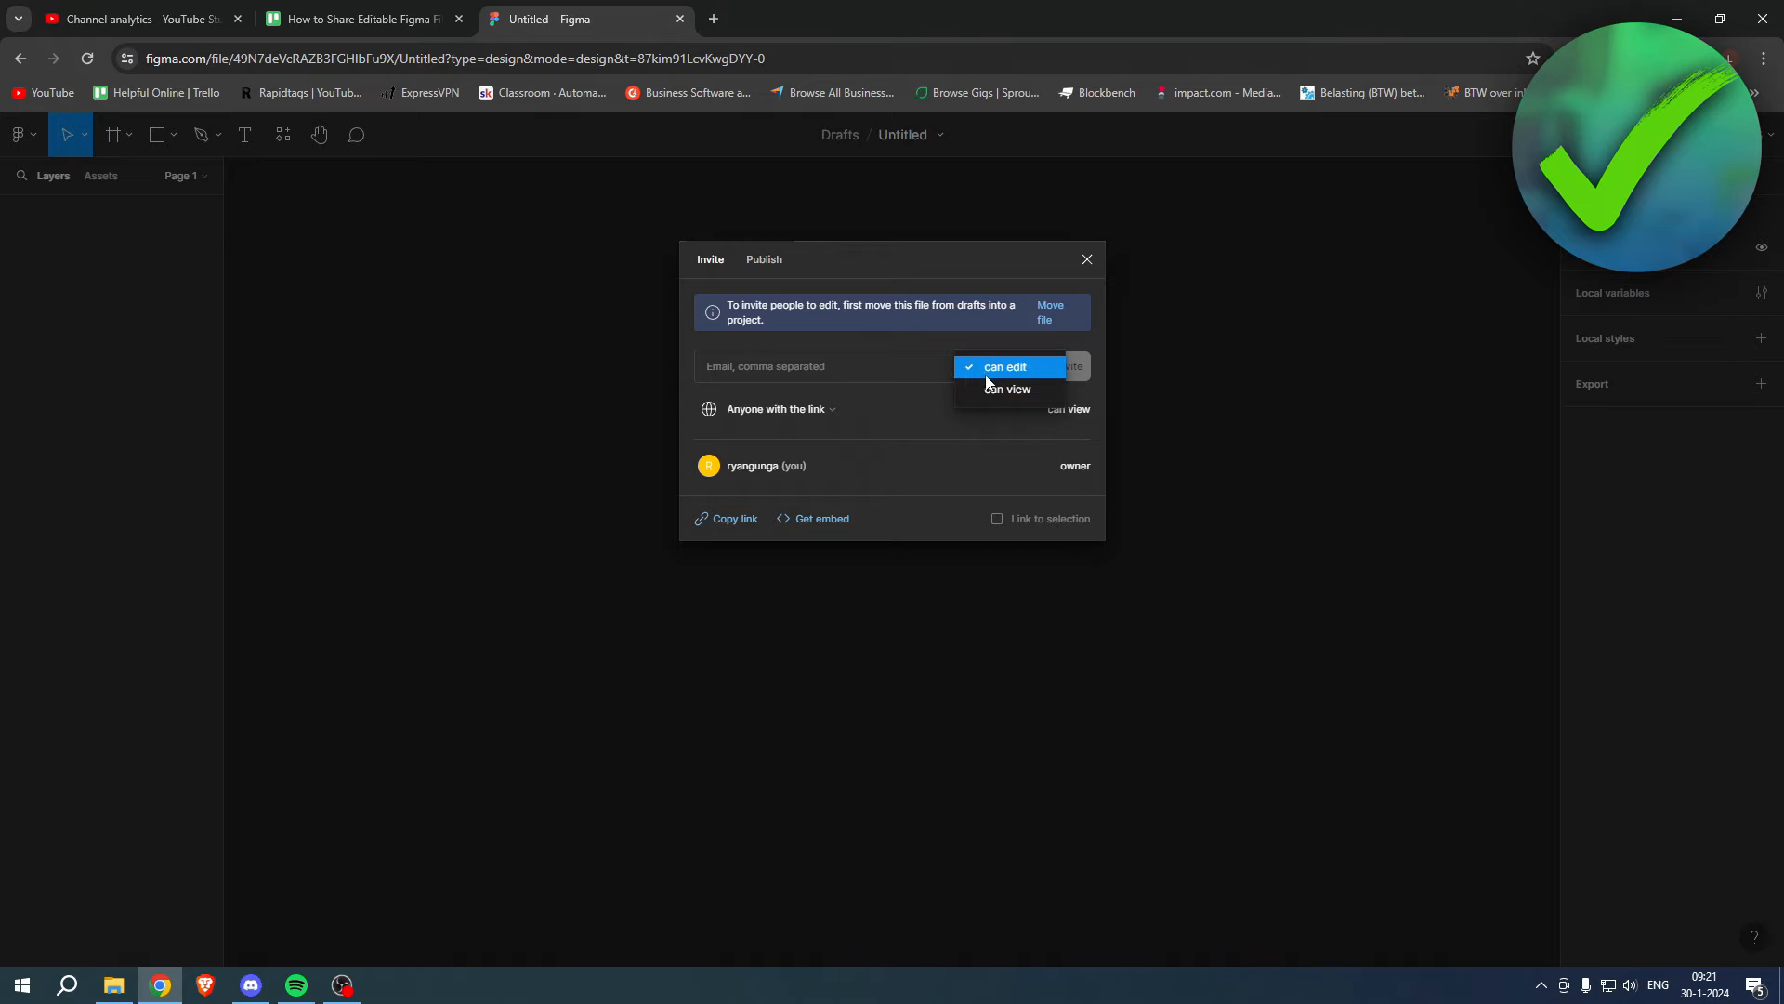
click(1005, 367)
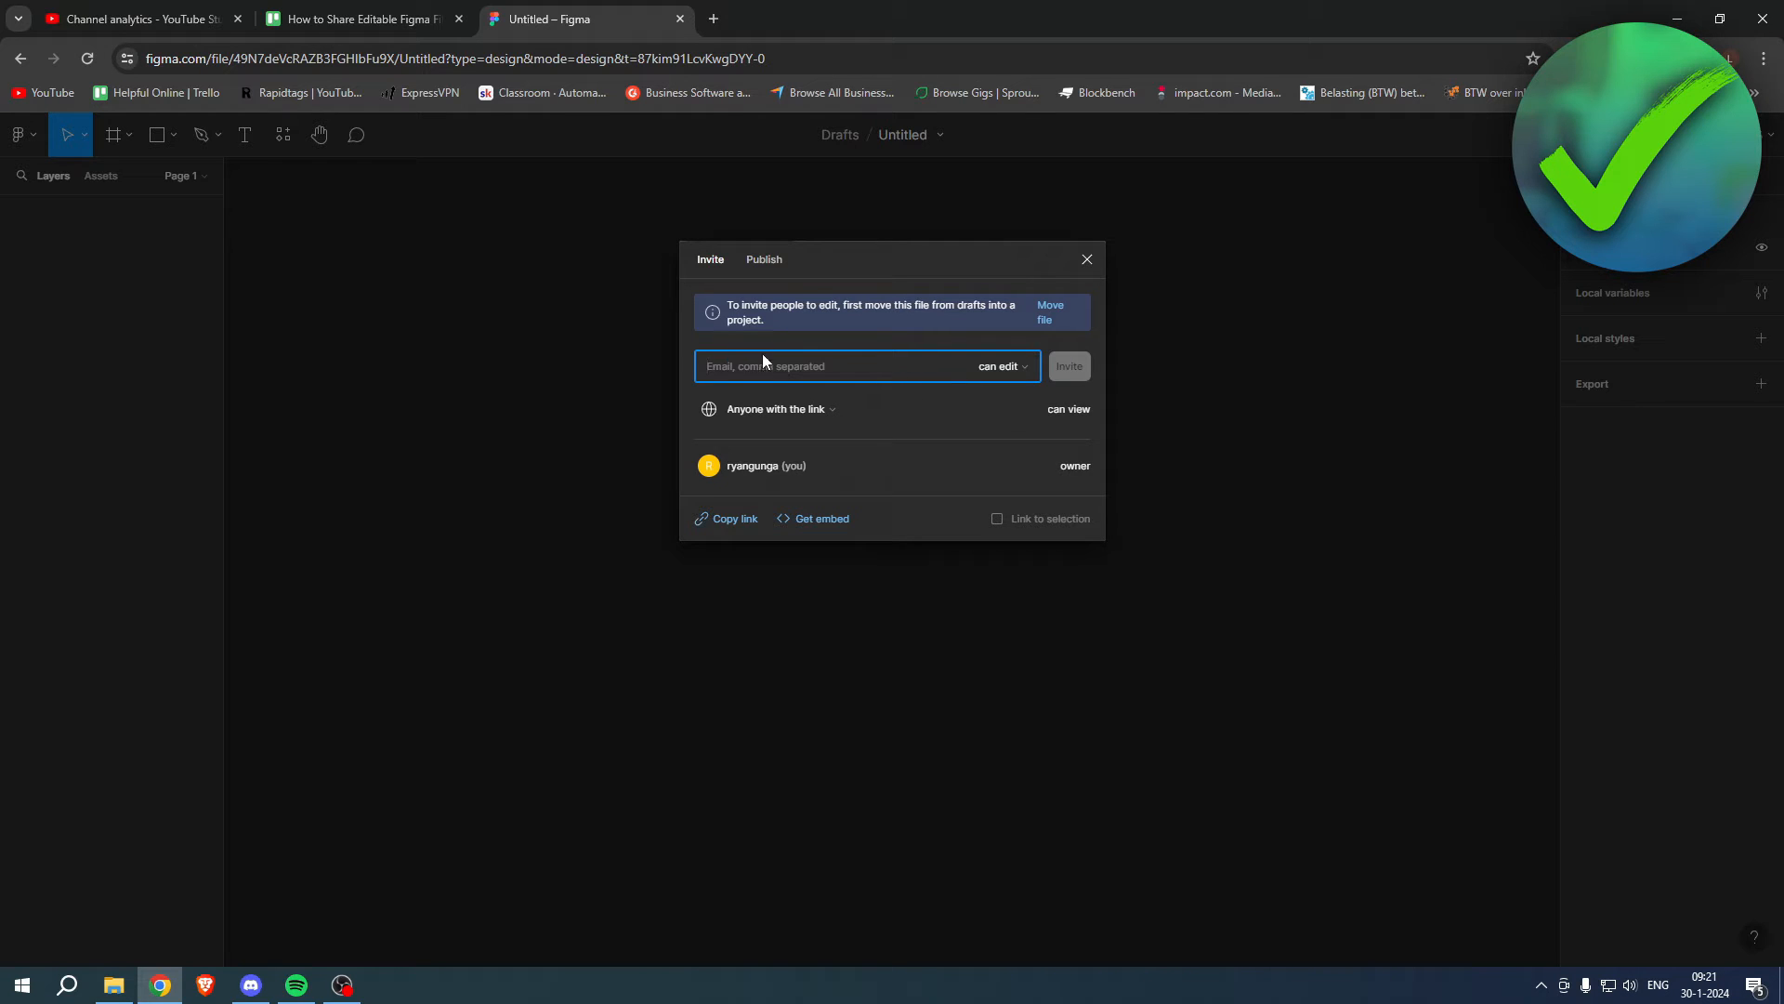
click(999, 366)
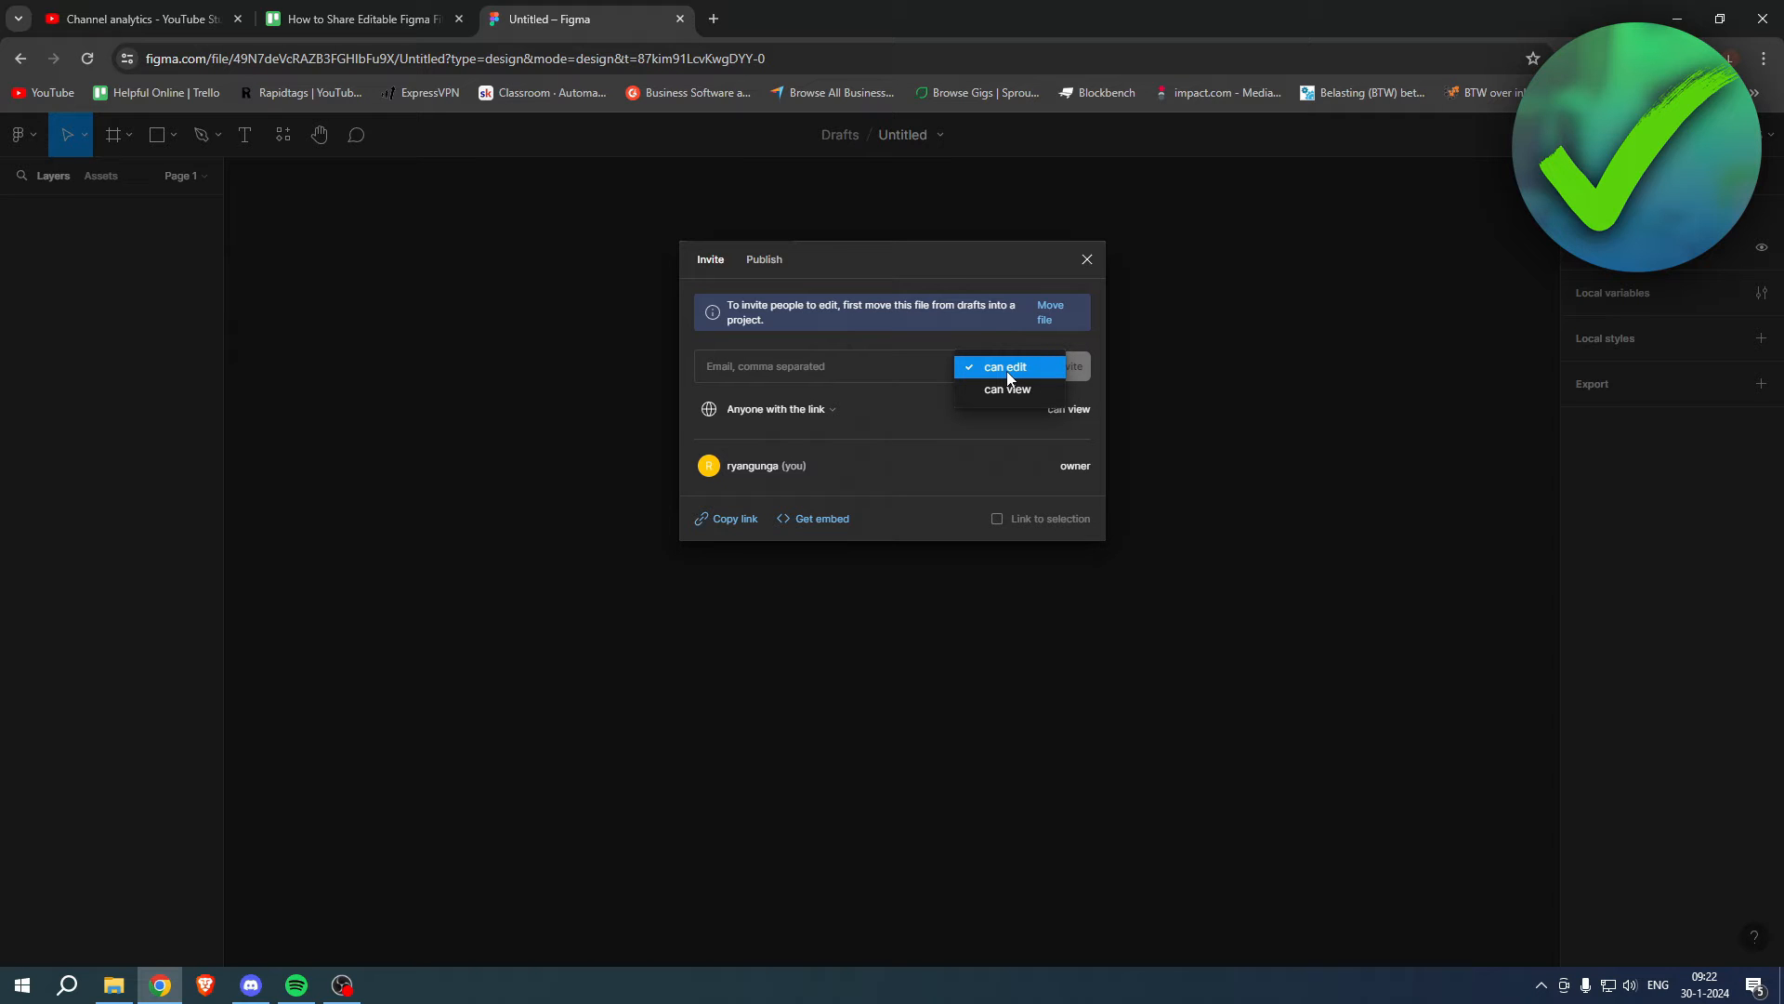
mouse_move(1008, 389)
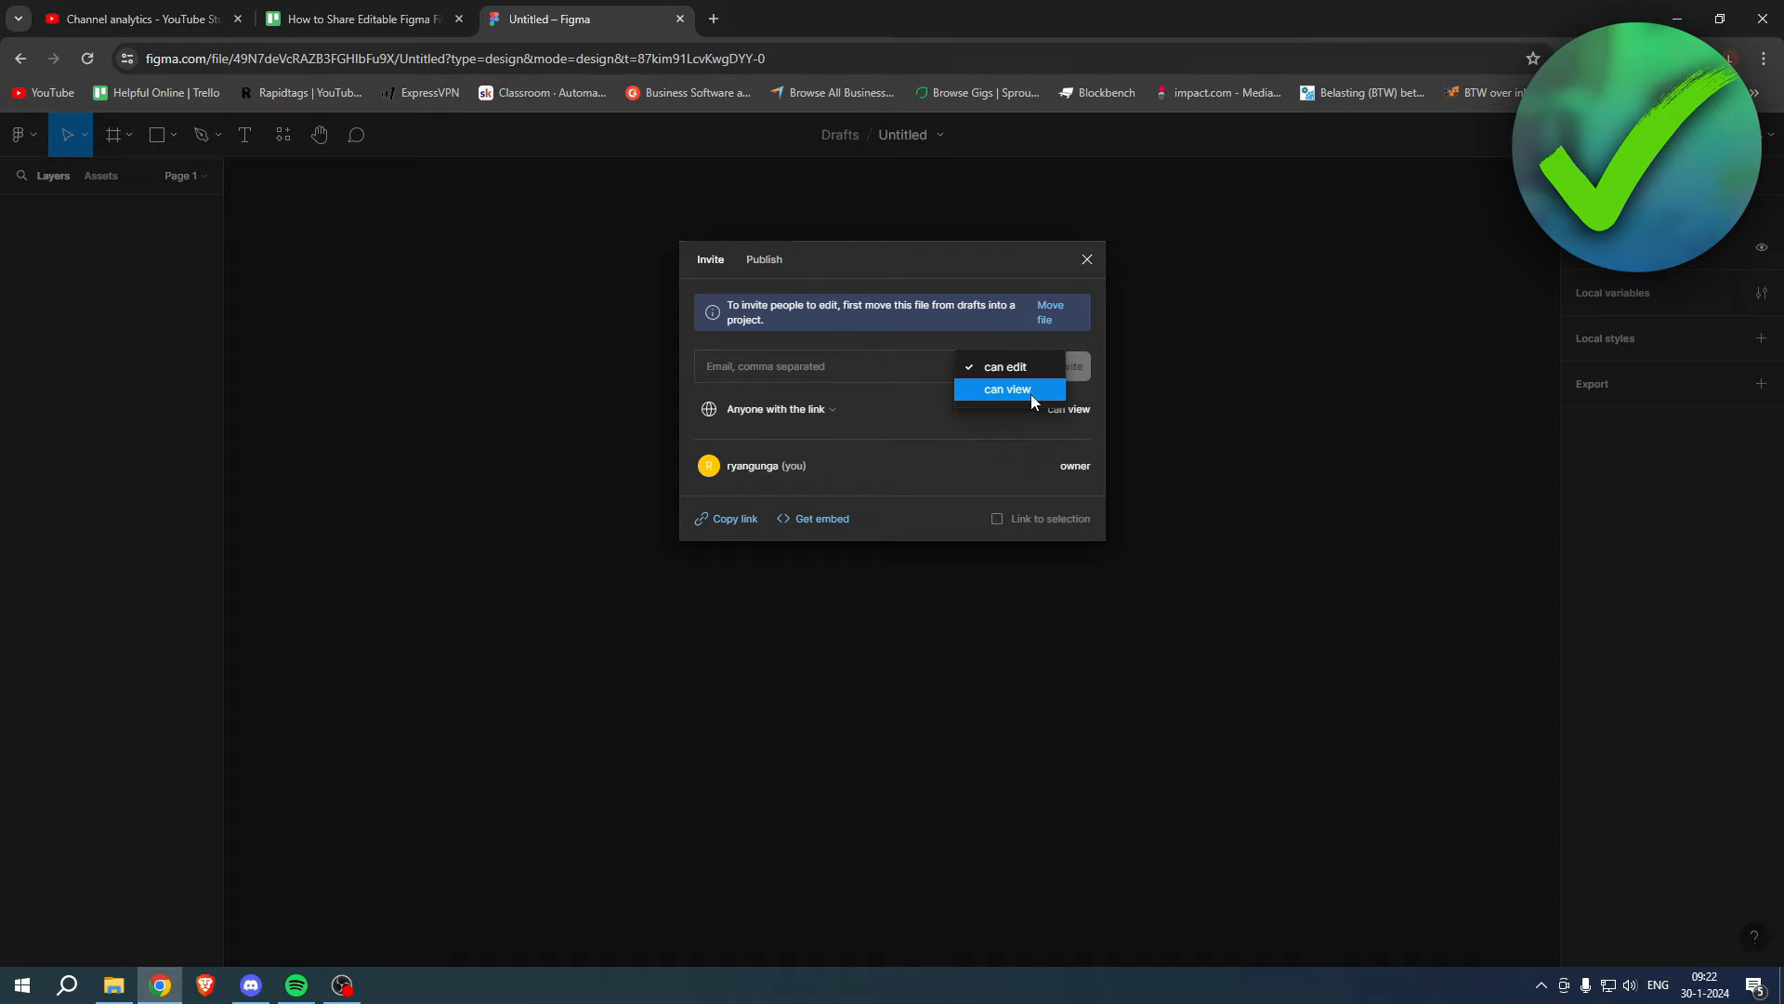
click(1005, 366)
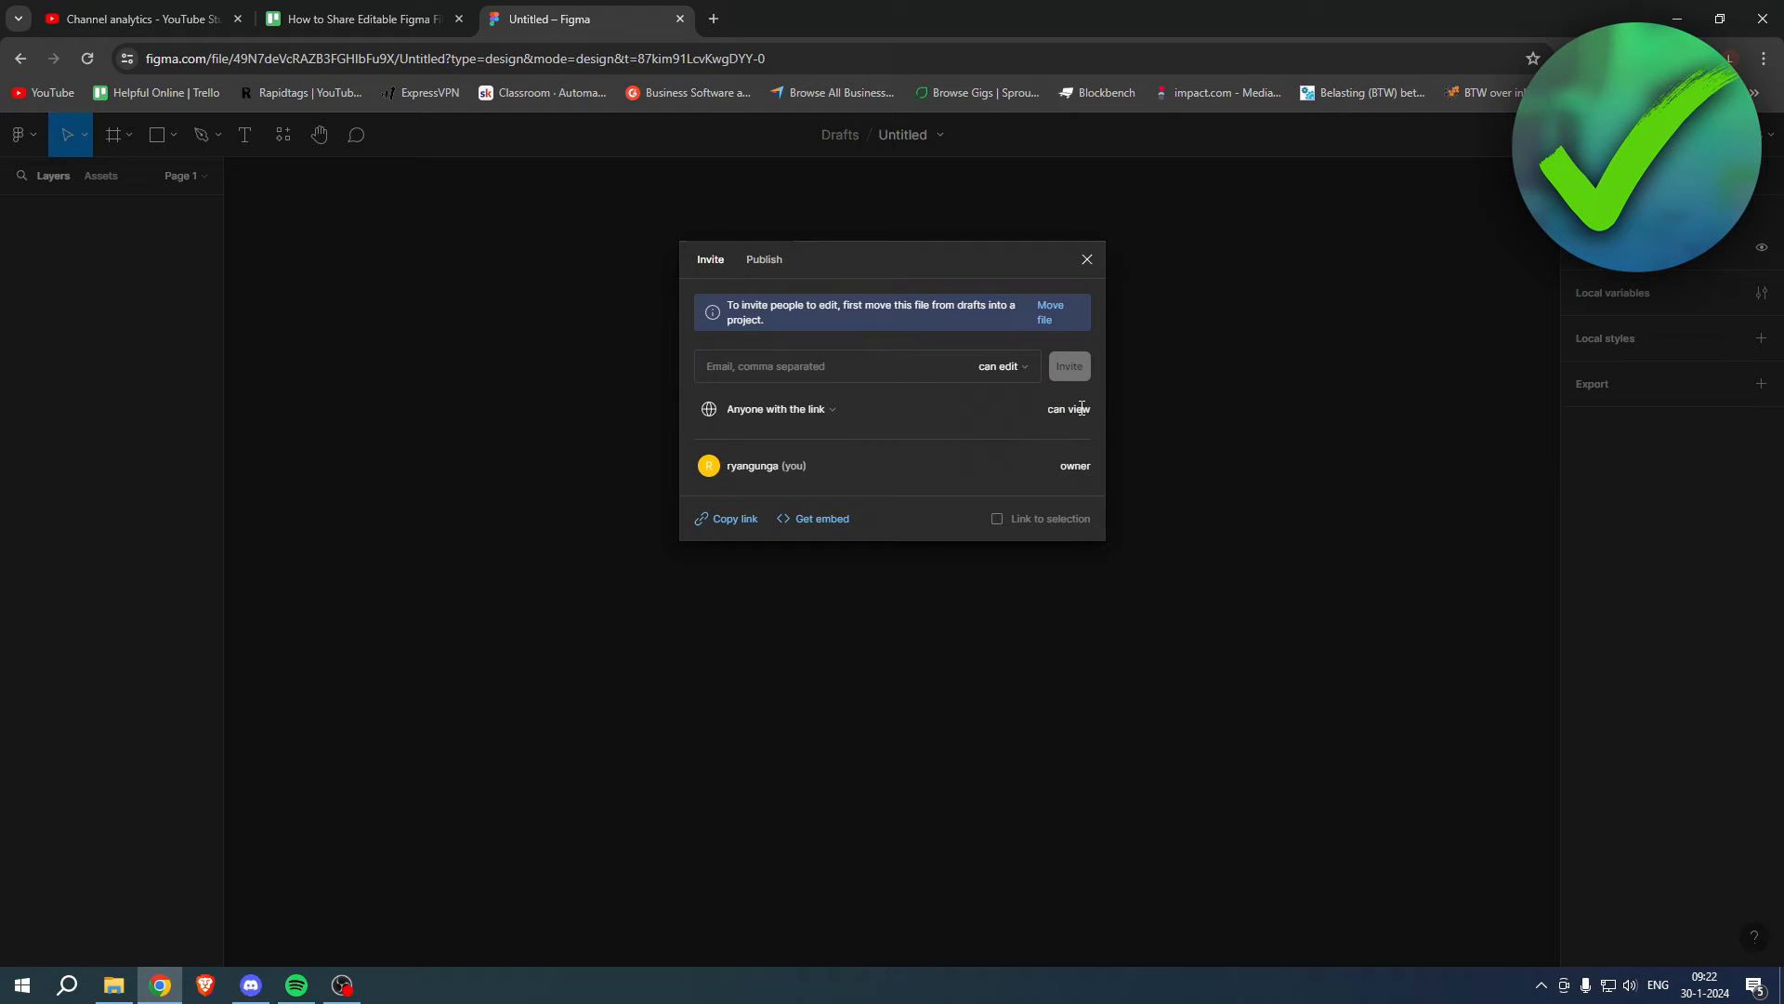
click(734, 518)
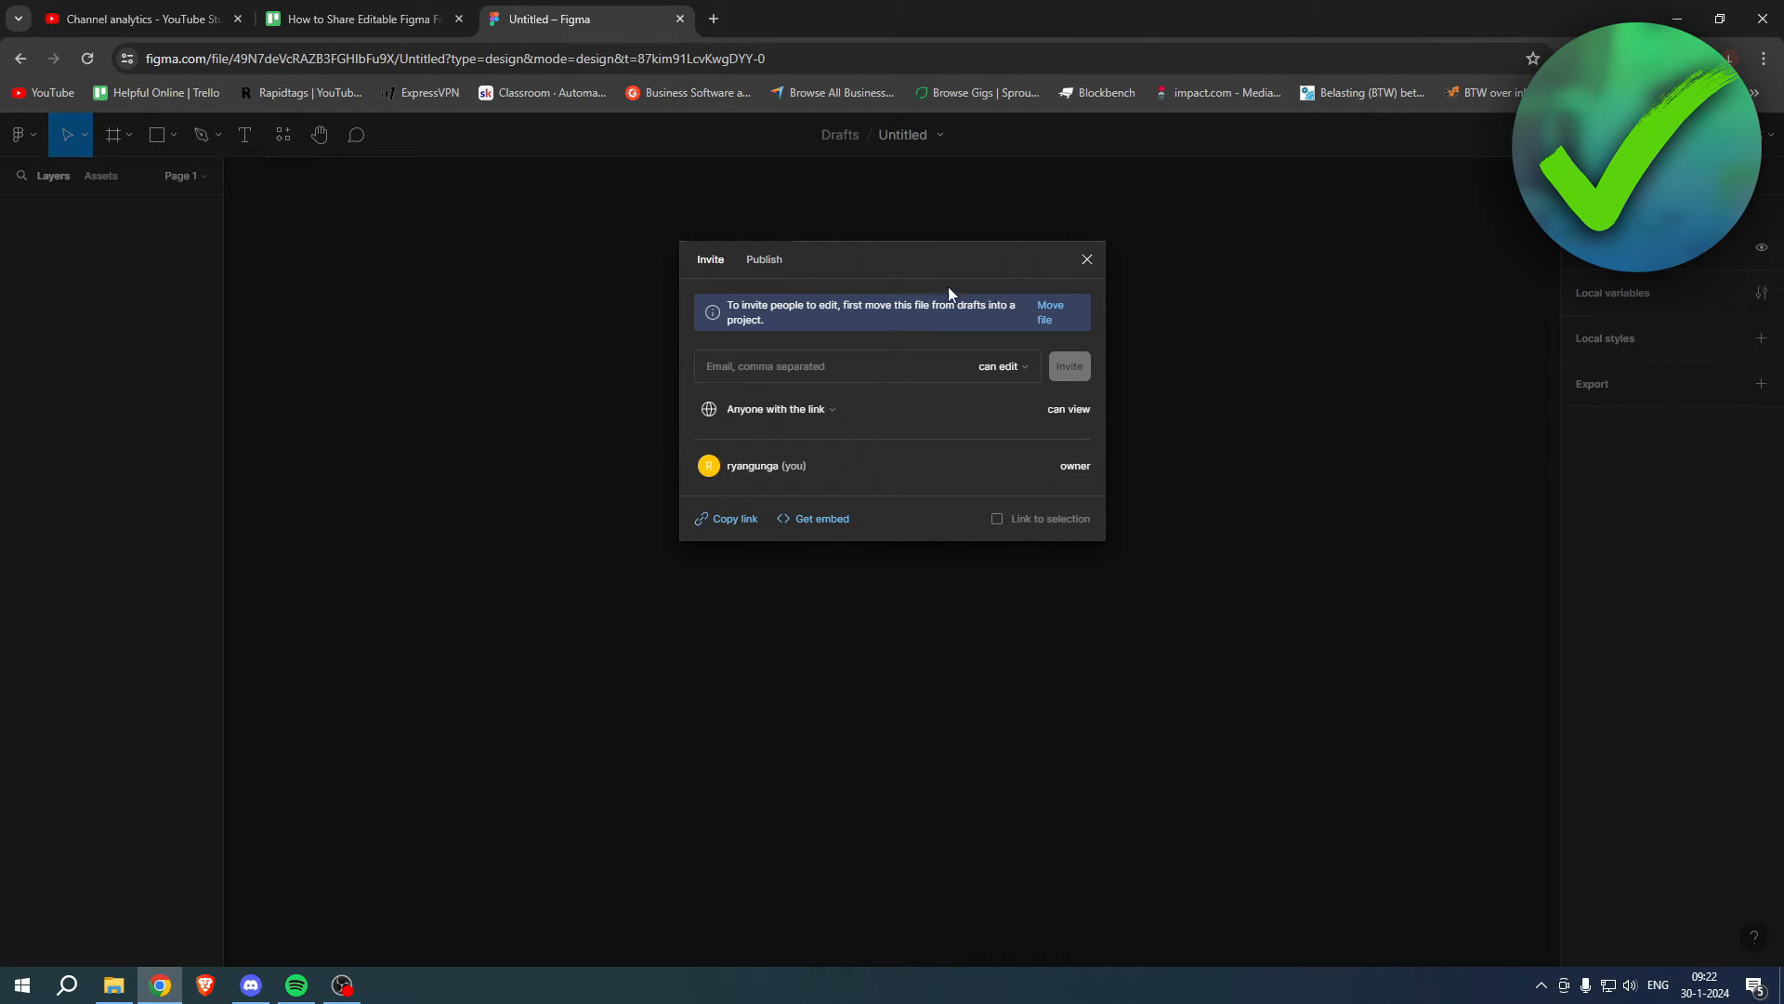
click(764, 259)
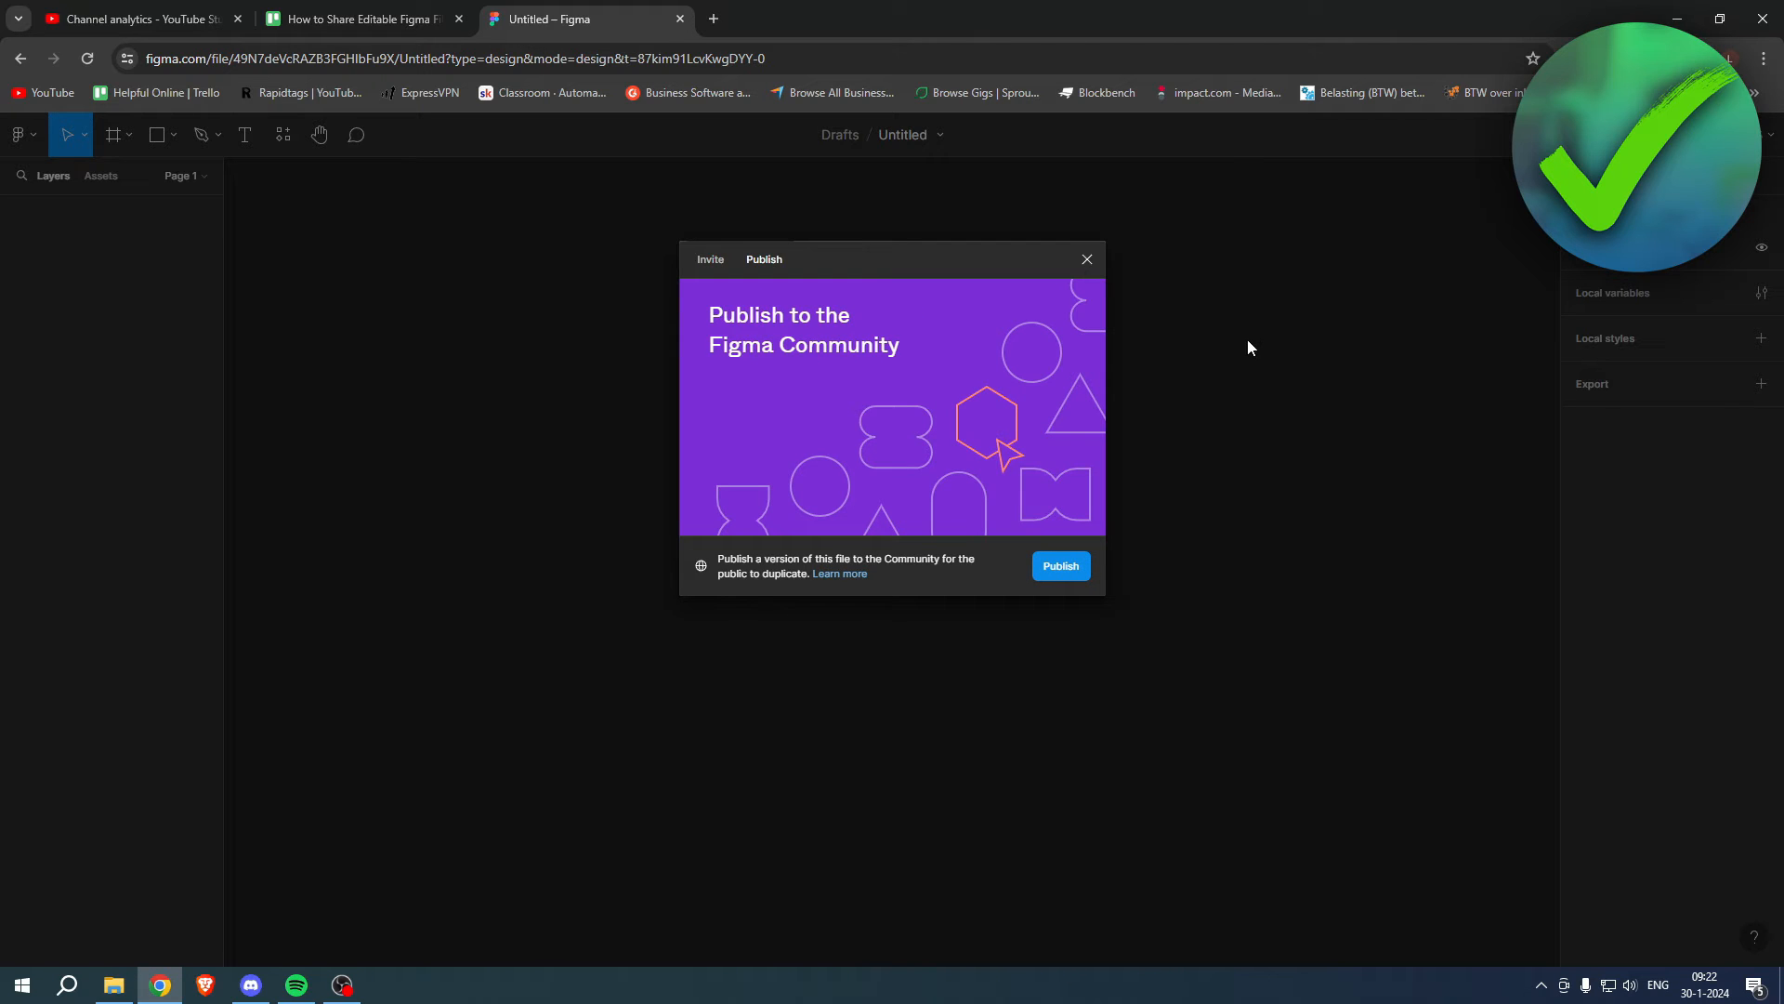
mouse_move(1177, 620)
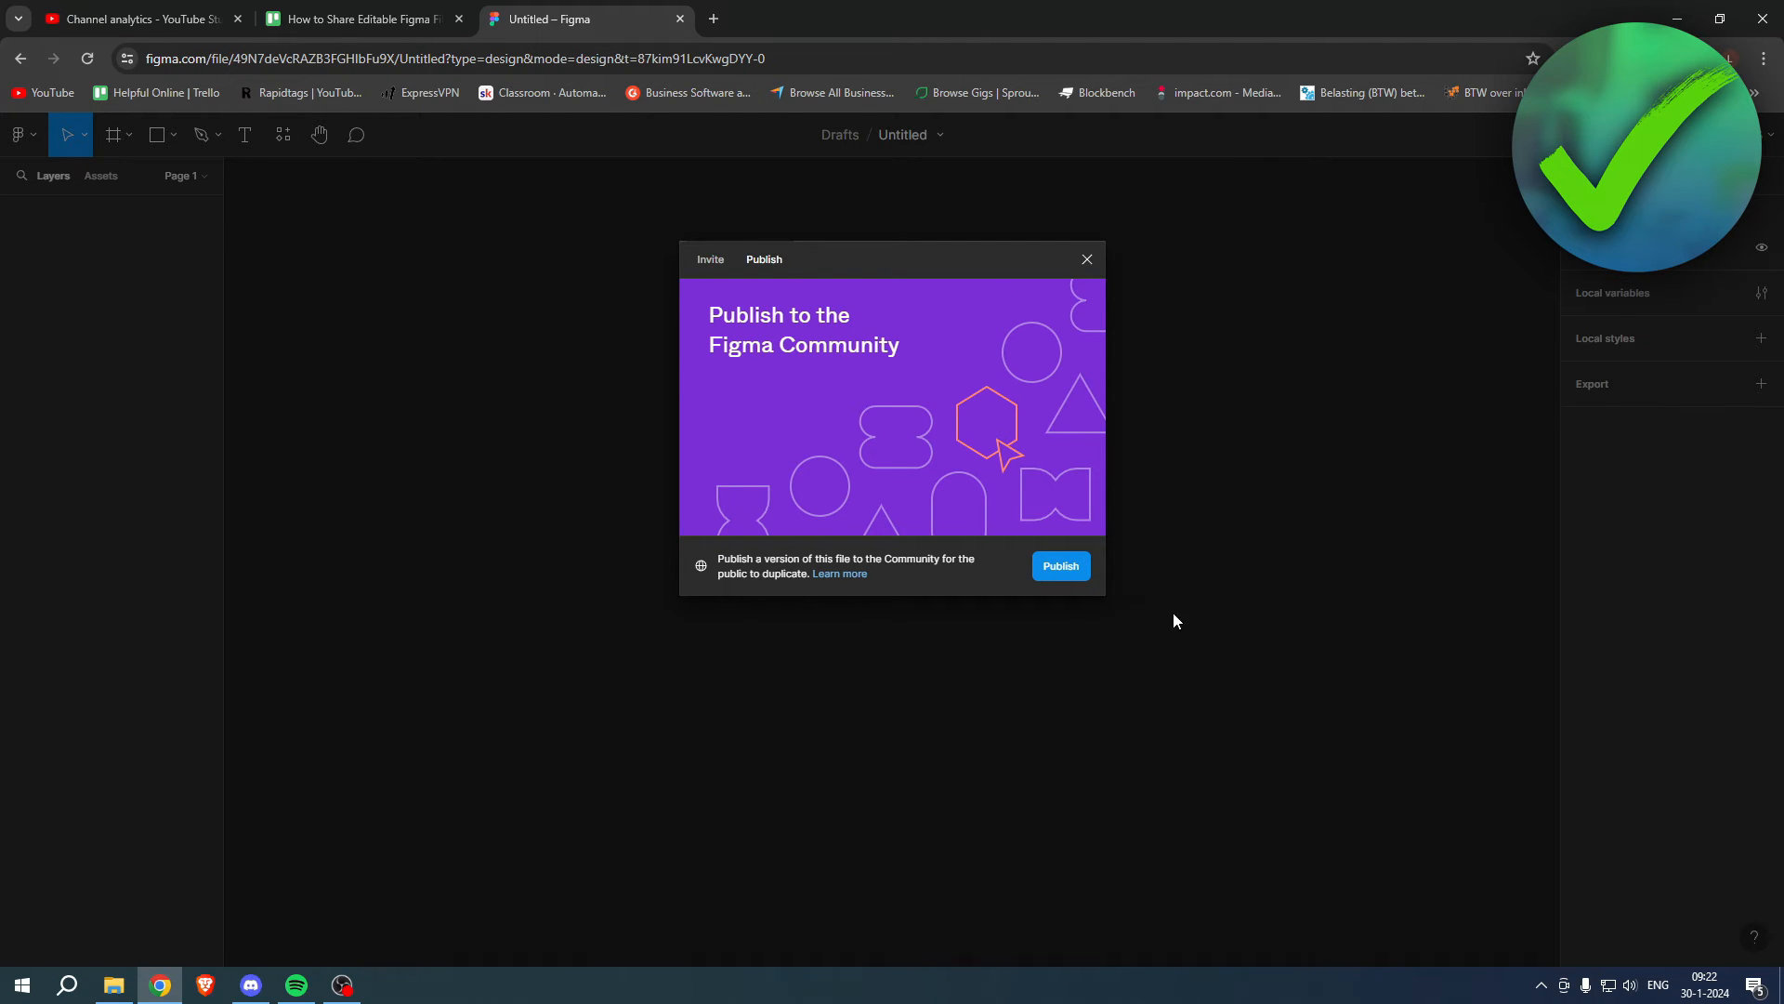
mouse_move(1159, 509)
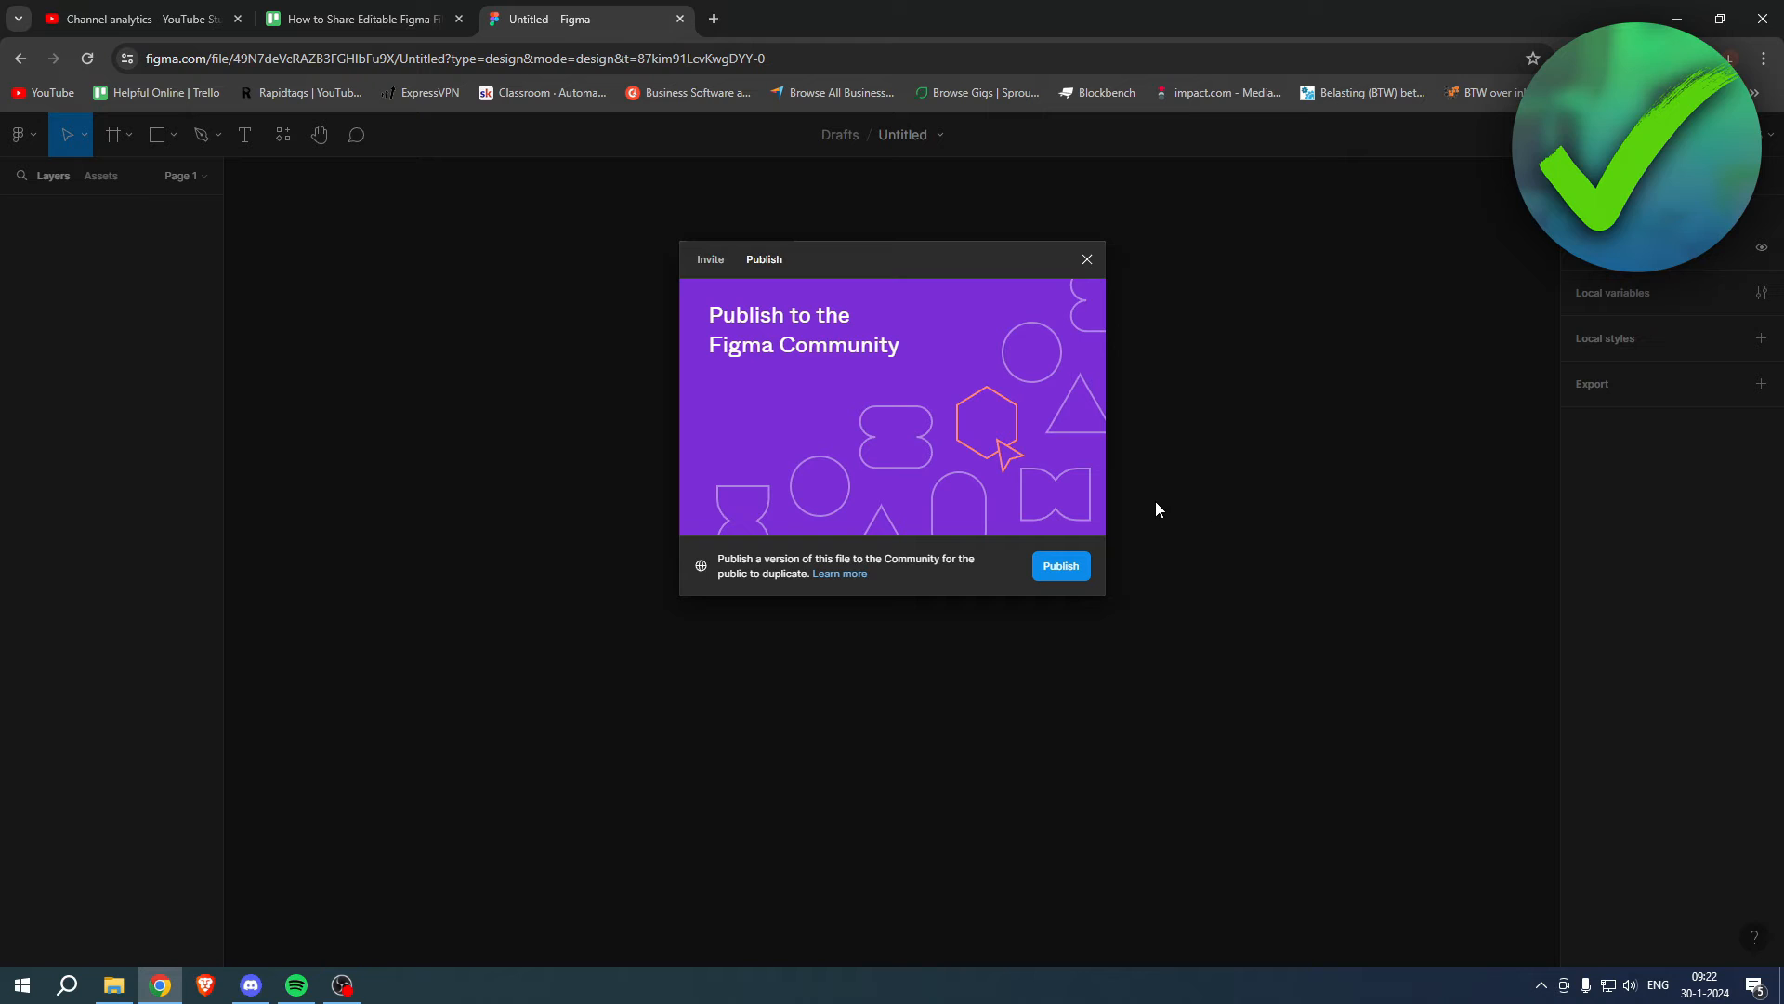
mouse_move(1061, 566)
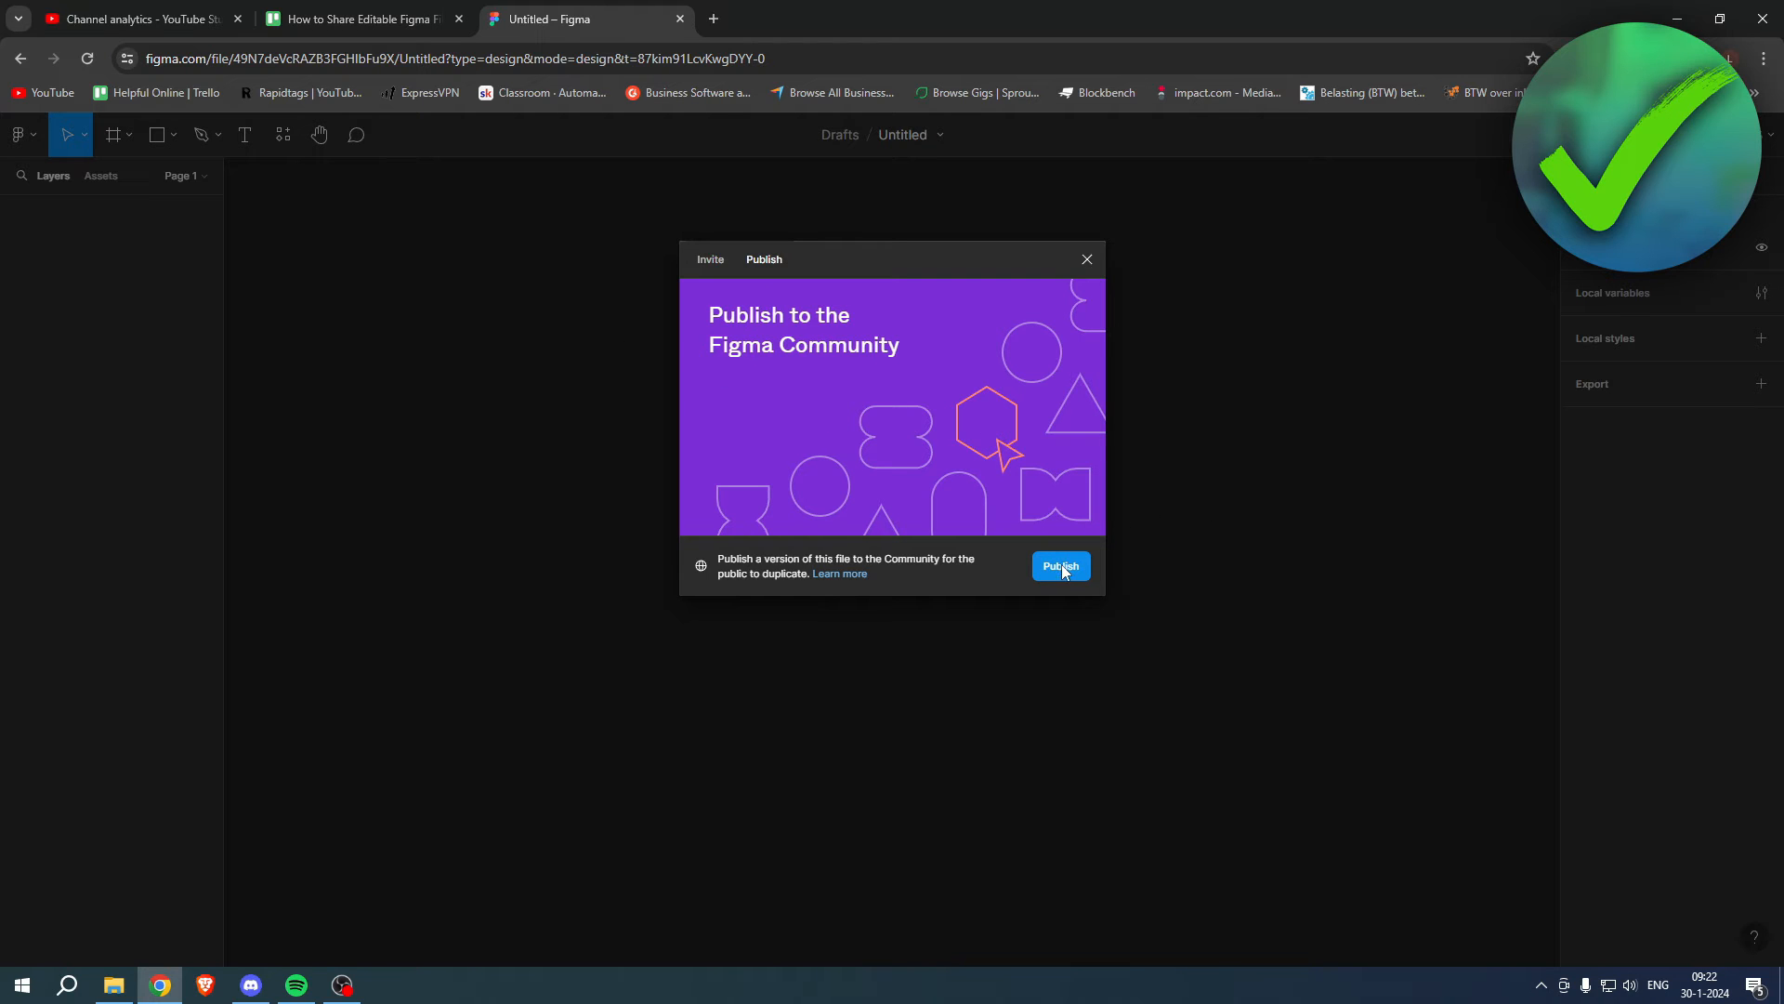
click(1061, 566)
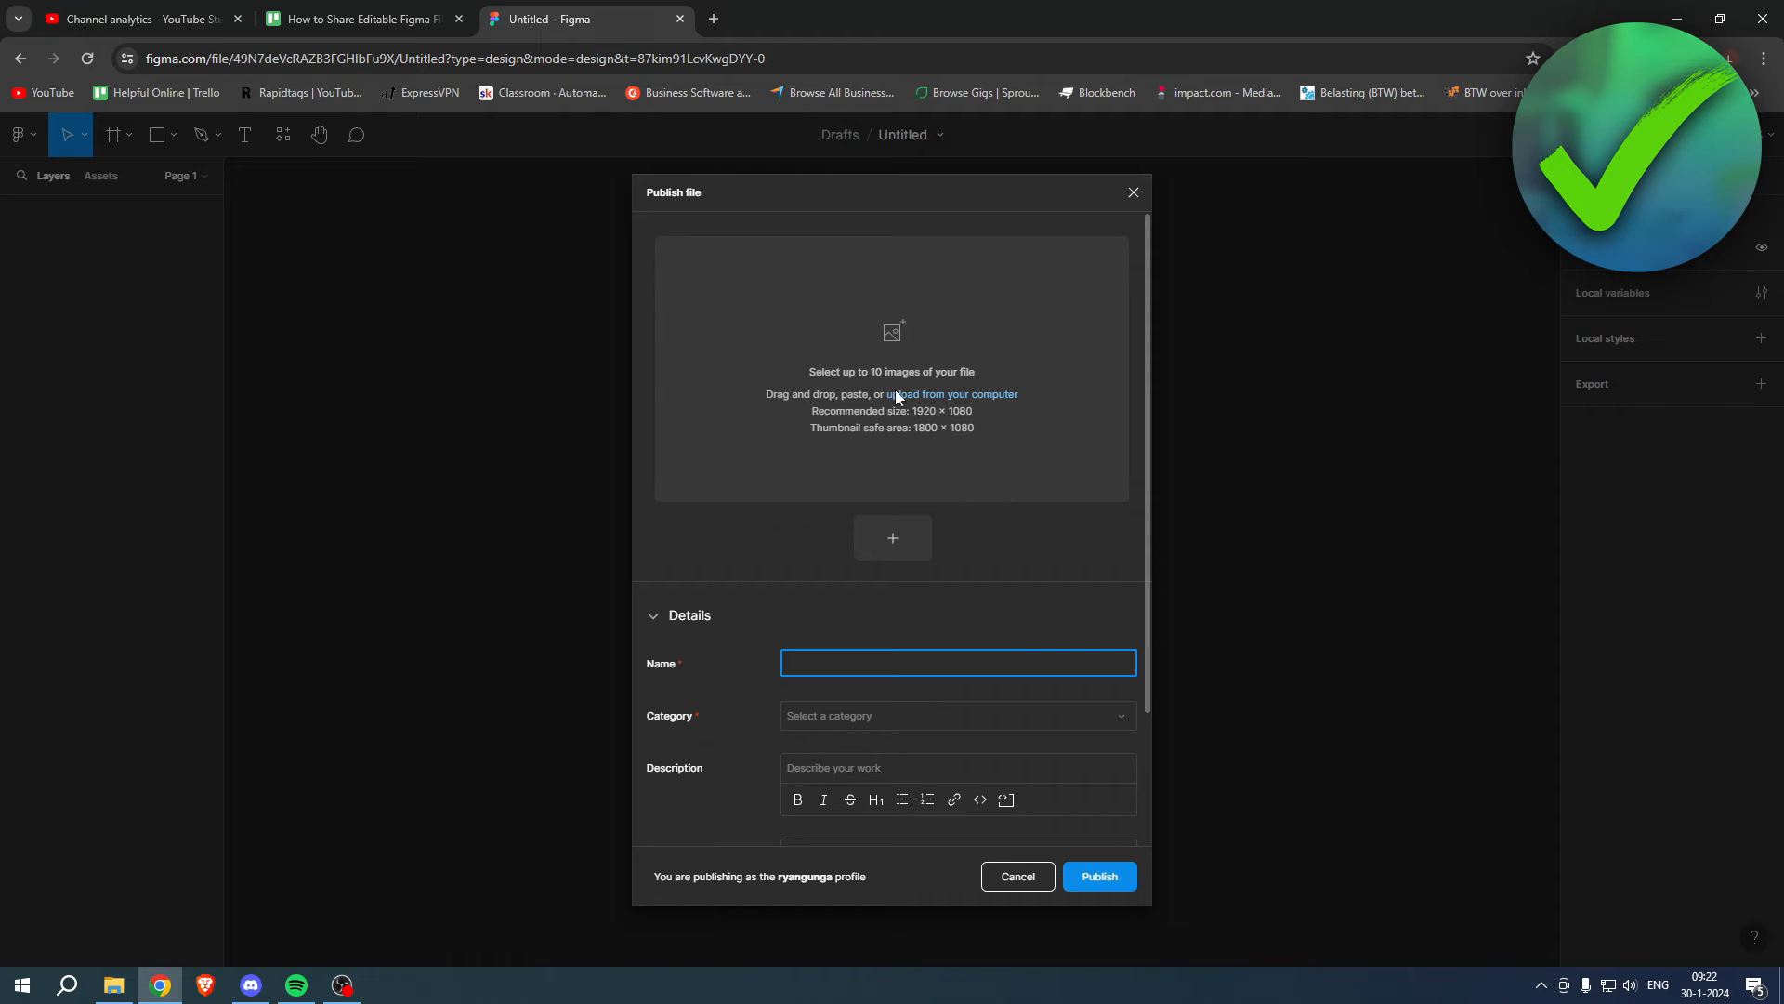
scroll(down, 3)
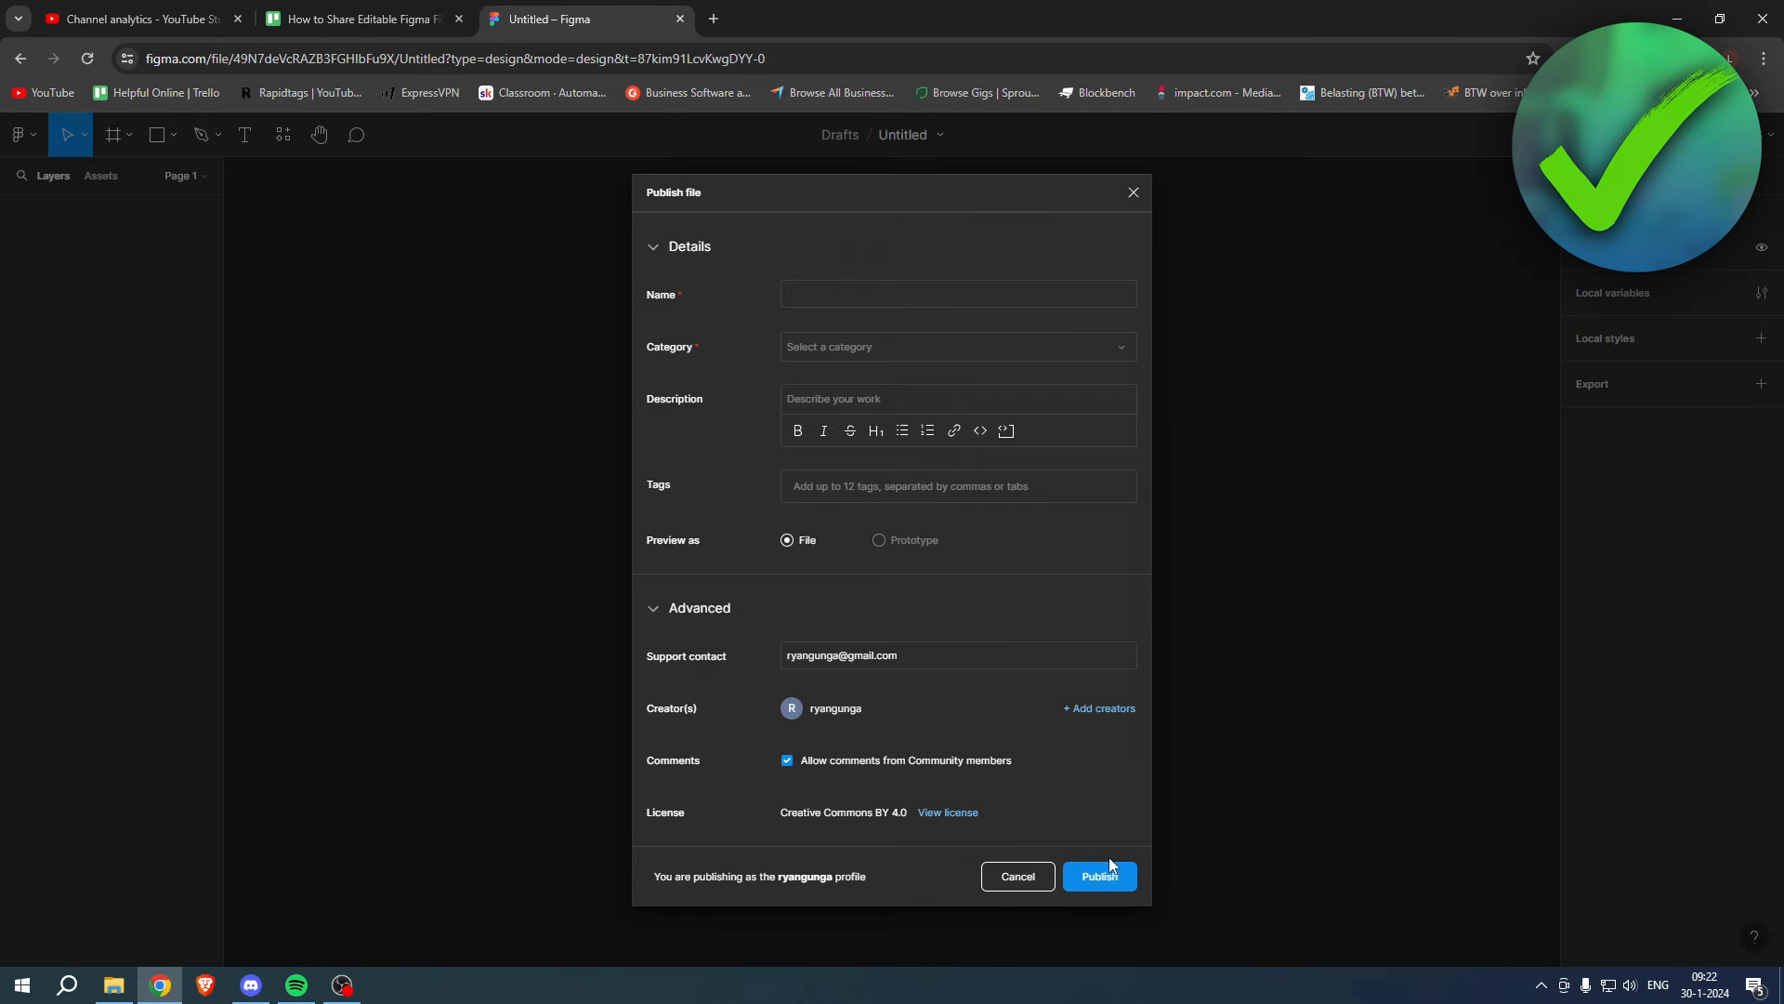
mouse_move(1065, 897)
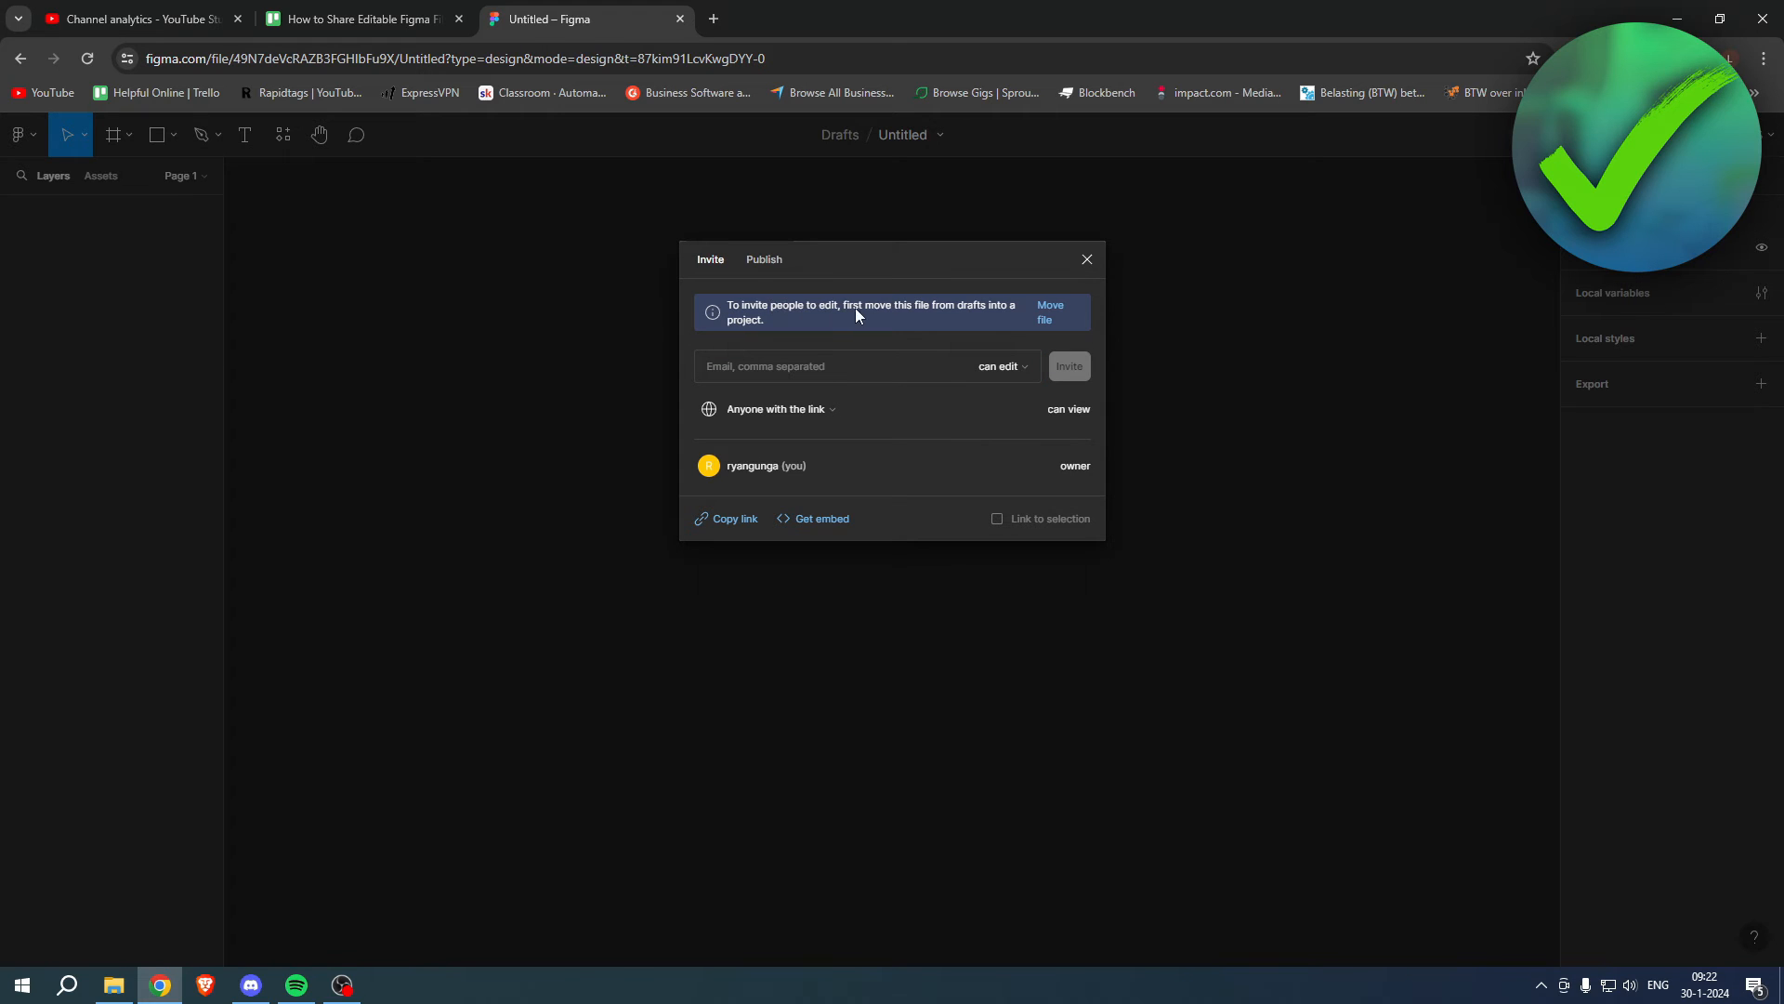
mouse_move(865, 331)
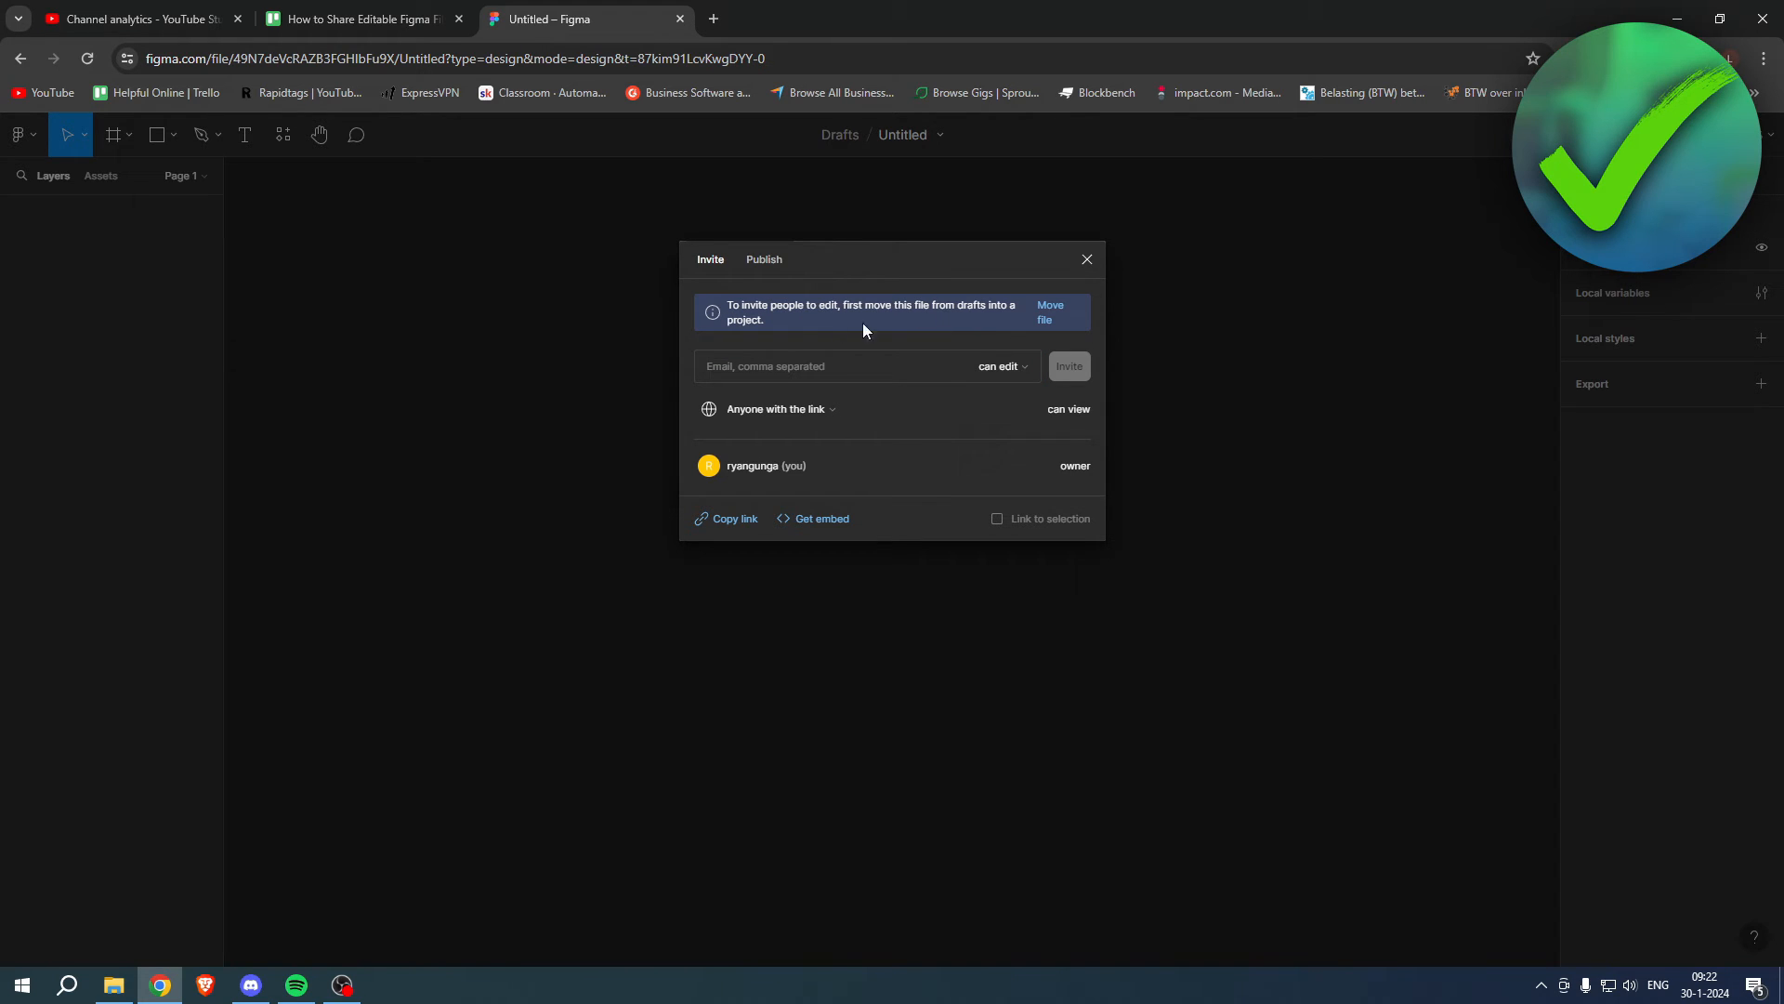
Move the Untitled file from Drafts into Team project
click(1049, 312)
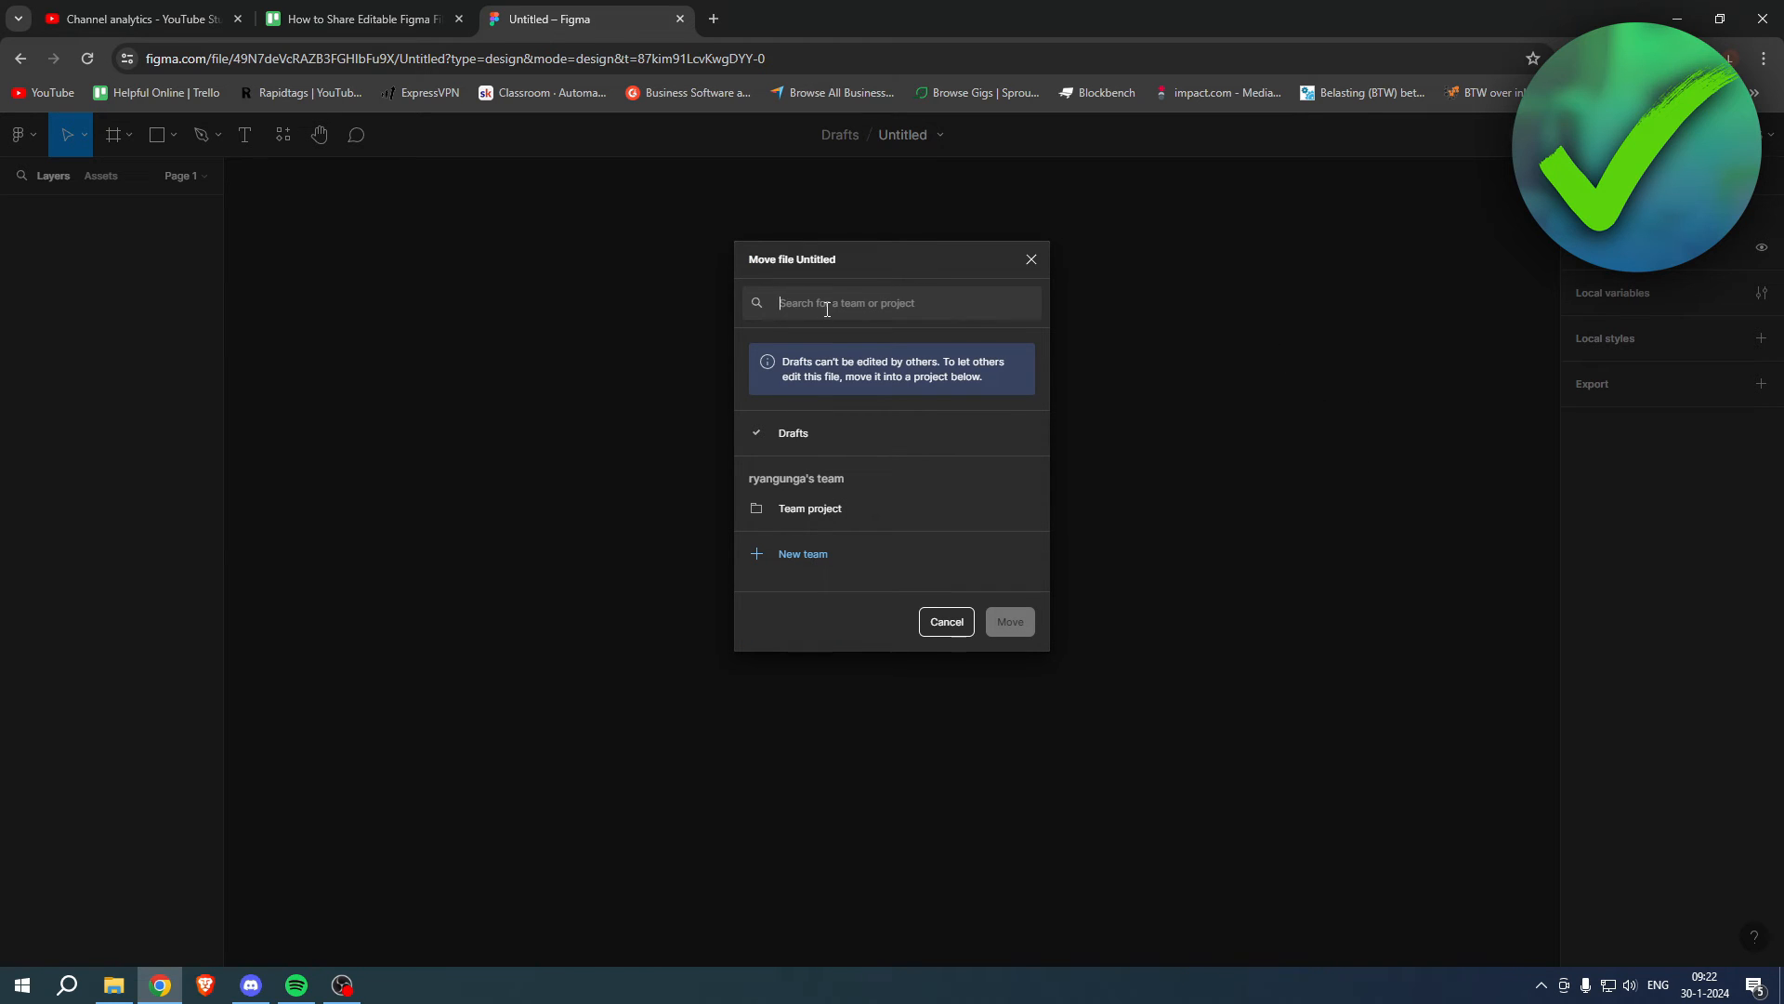
mouse_move(812, 516)
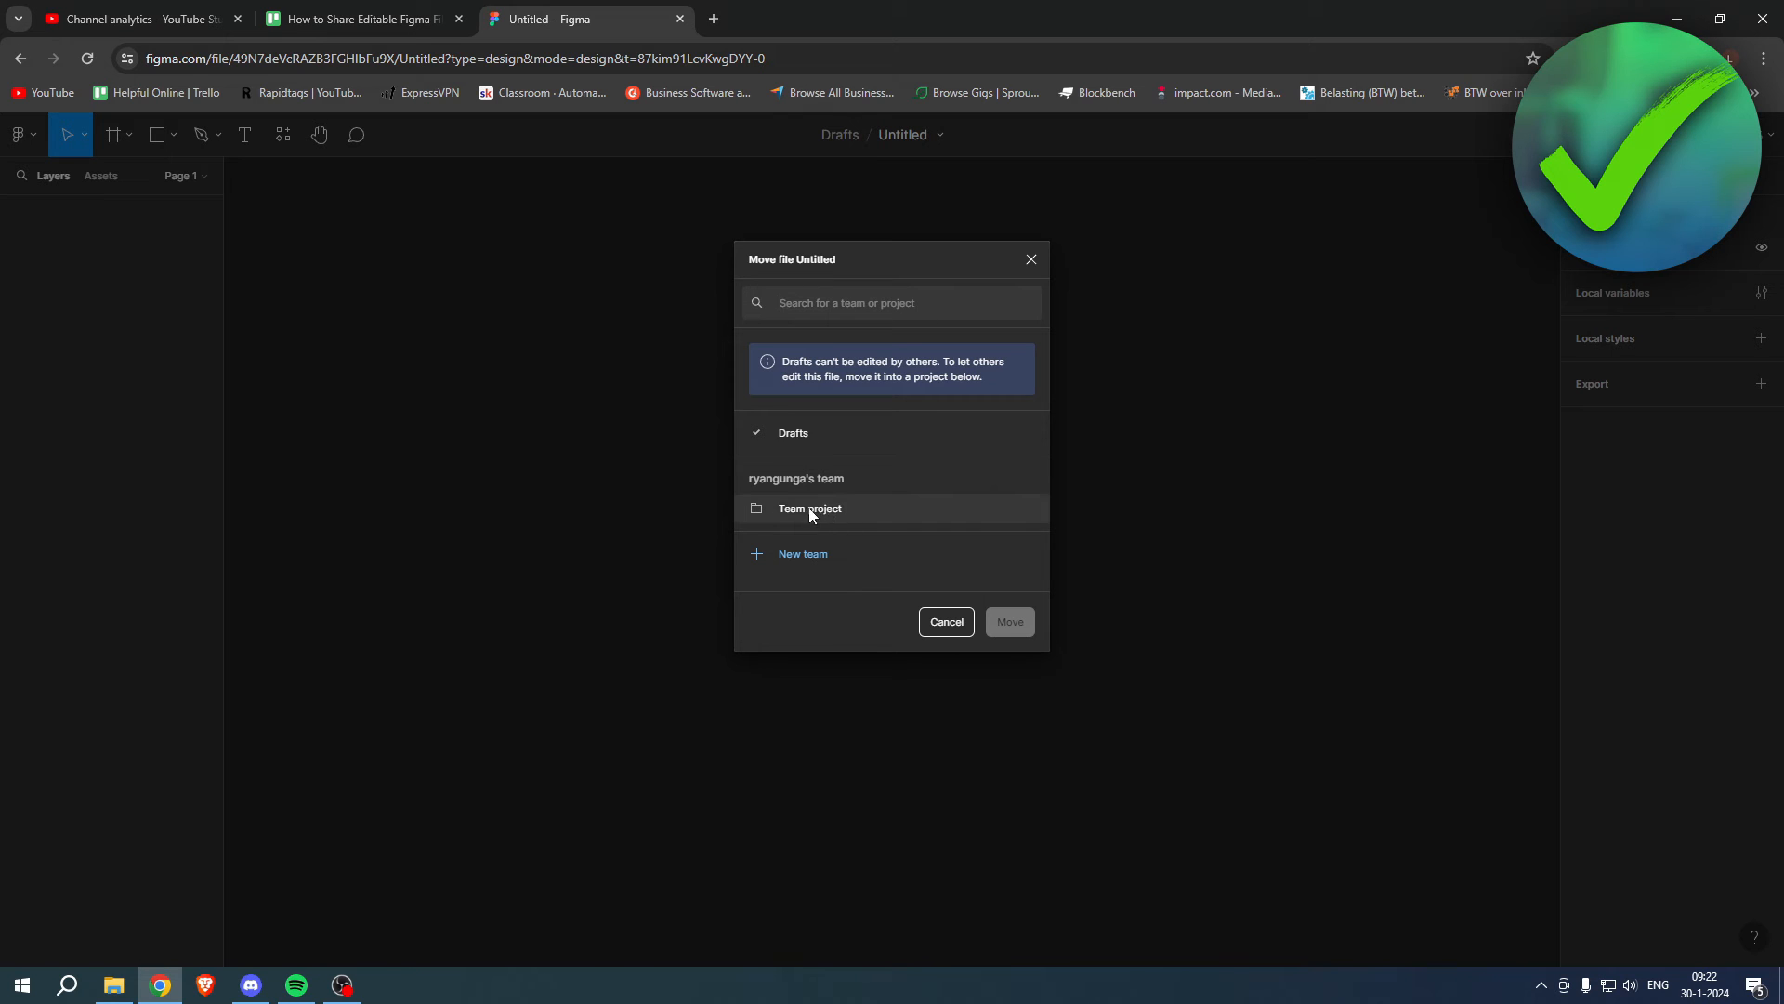
click(810, 509)
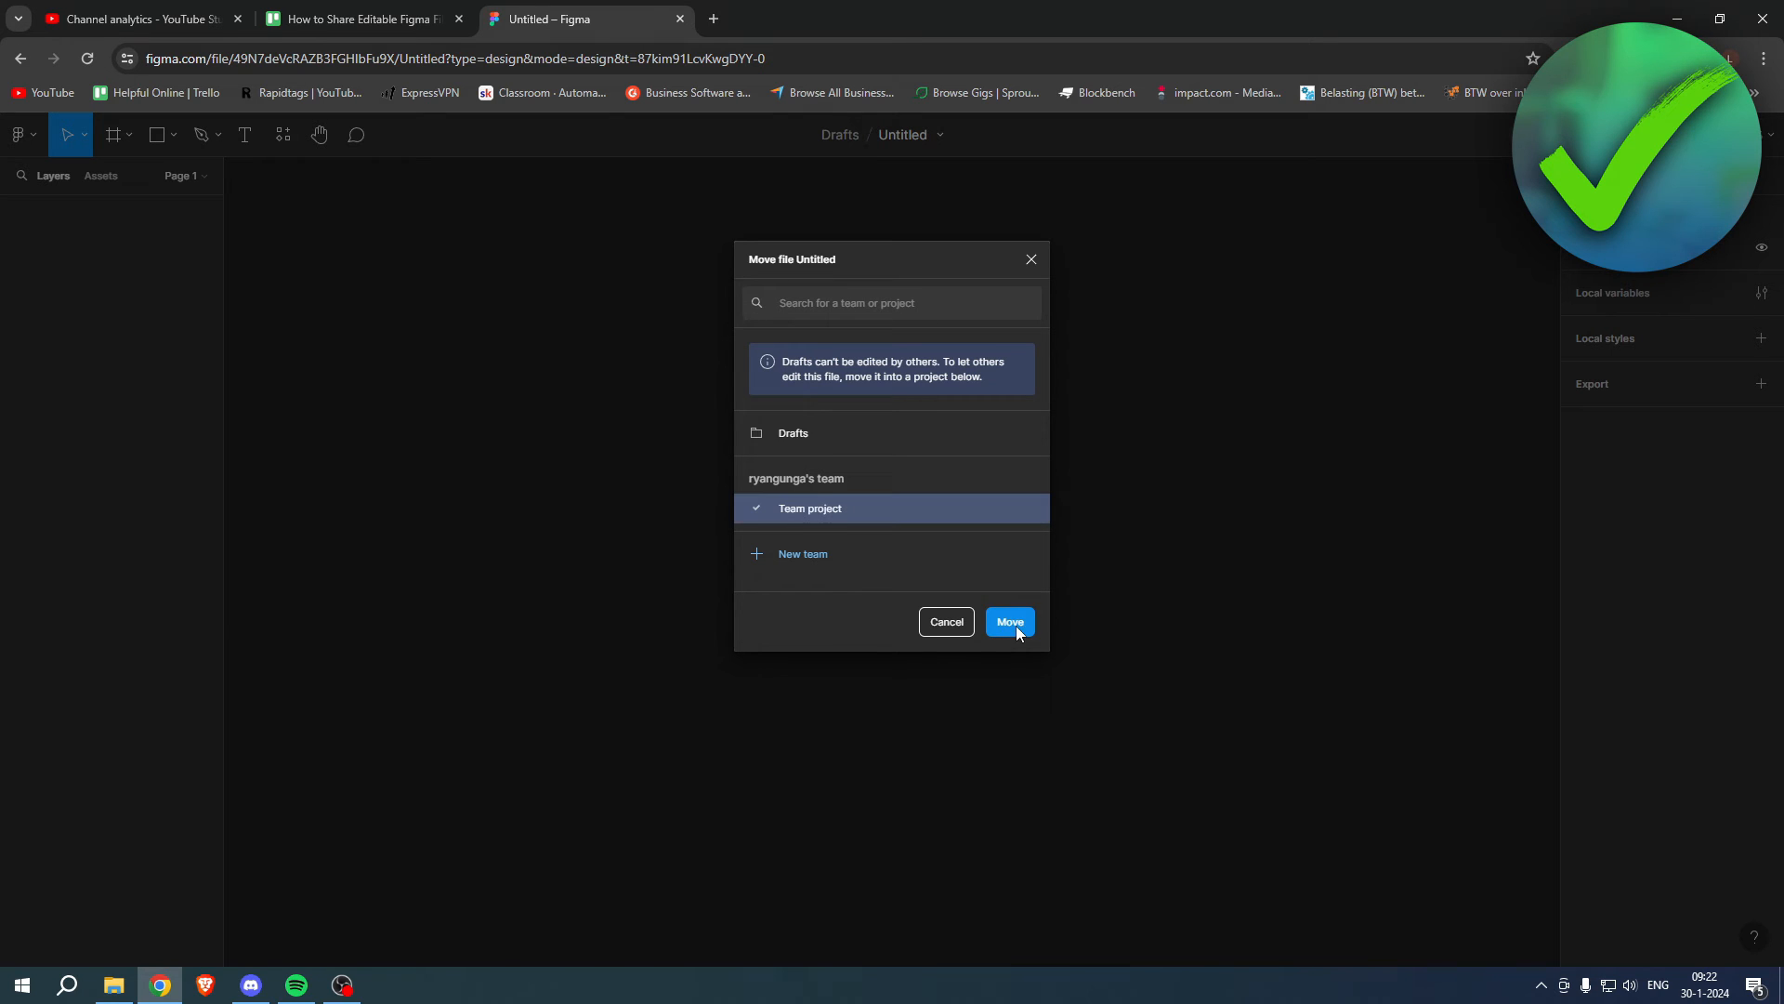
click(1011, 622)
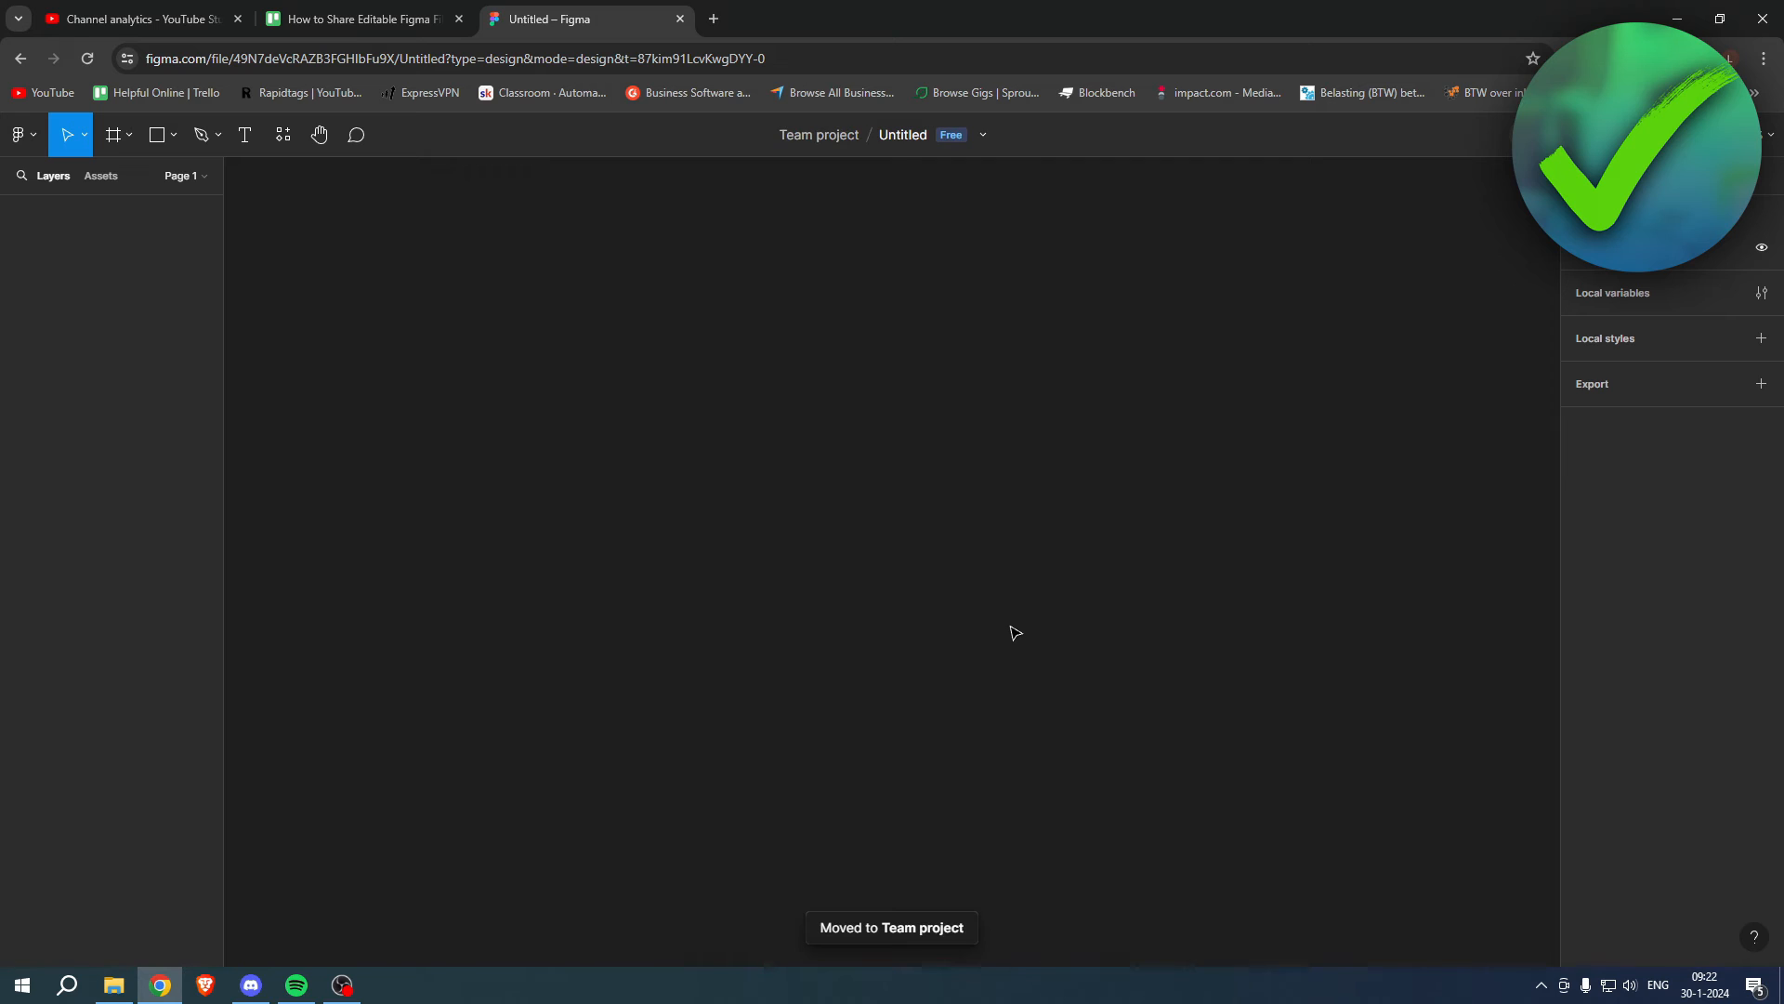
mouse_move(788, 156)
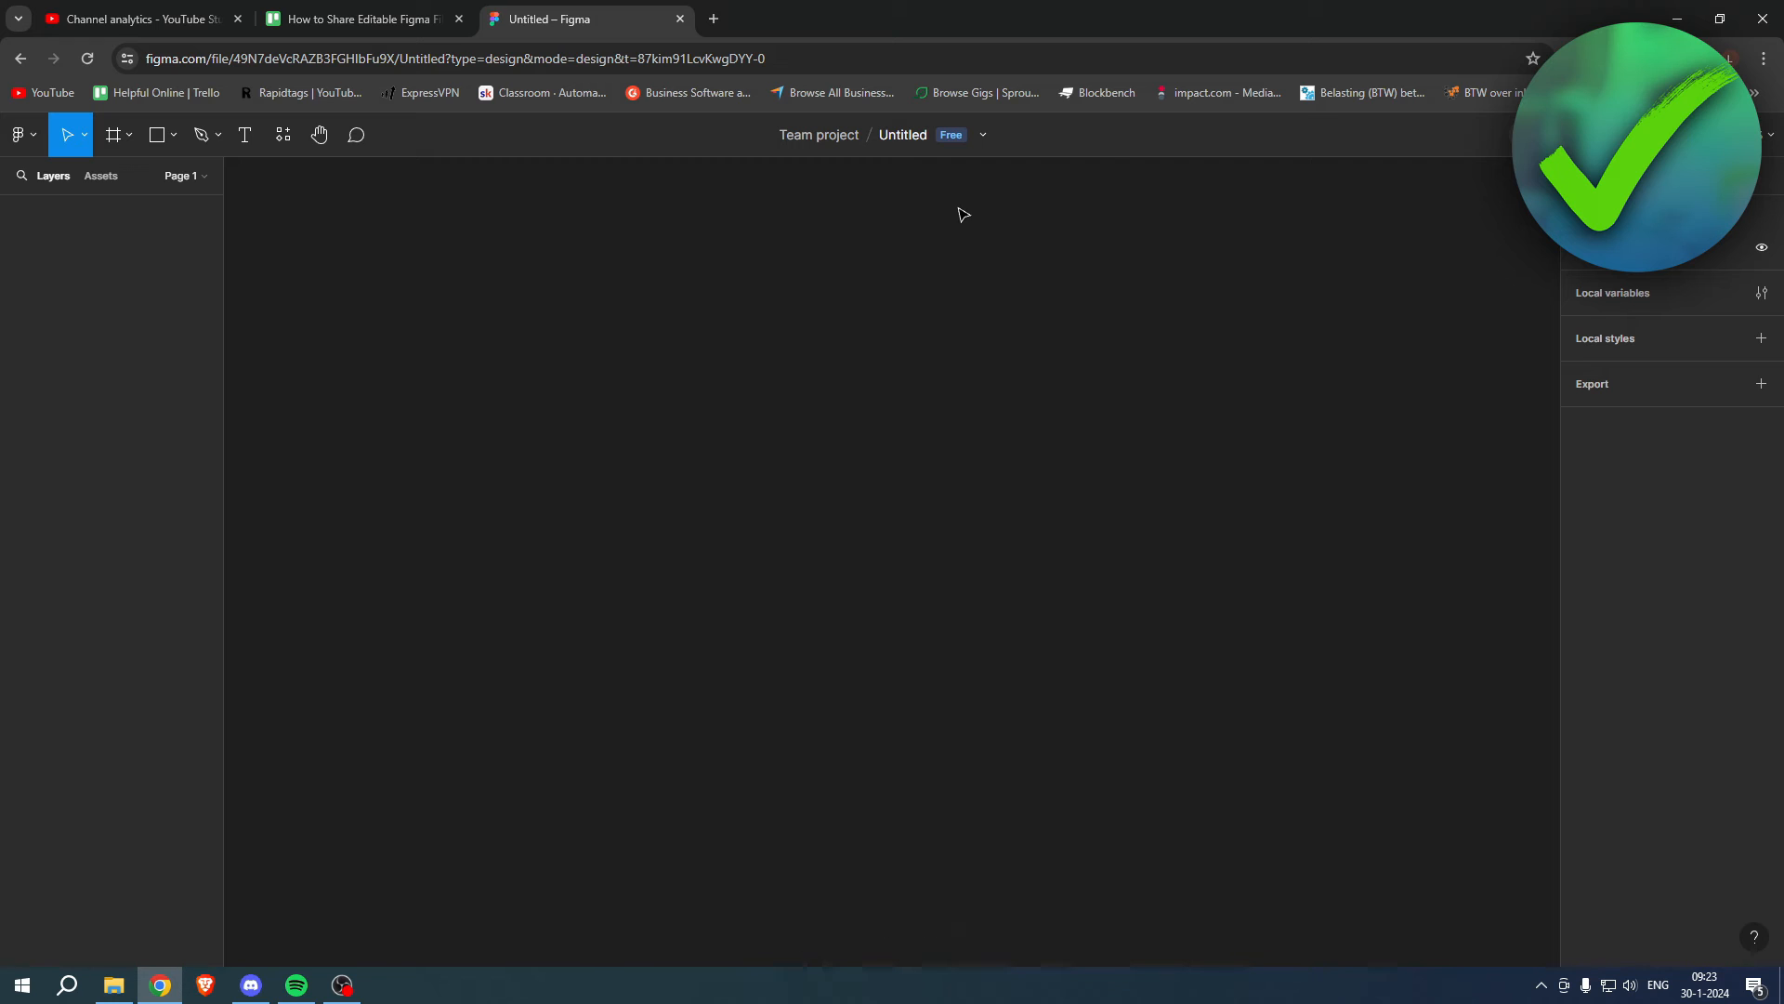
mouse_move(1071, 146)
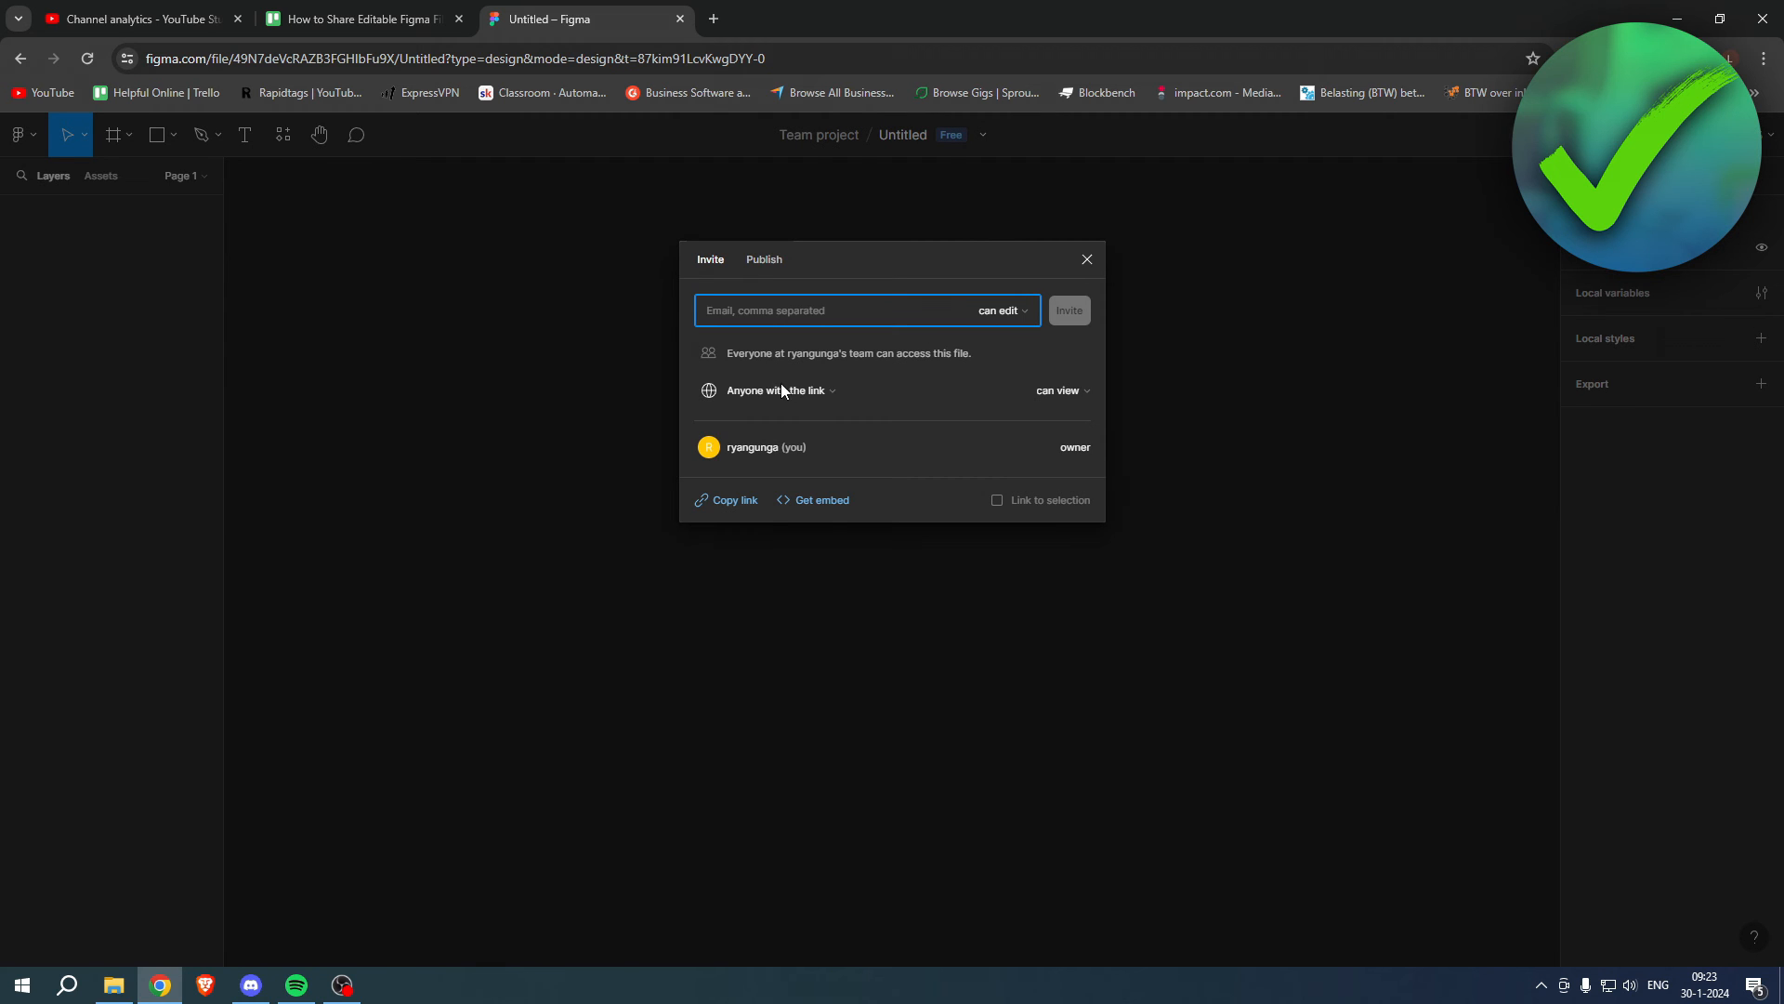
Set 'Anyone with the link' to 'can edit' and copy the share link
click(1058, 391)
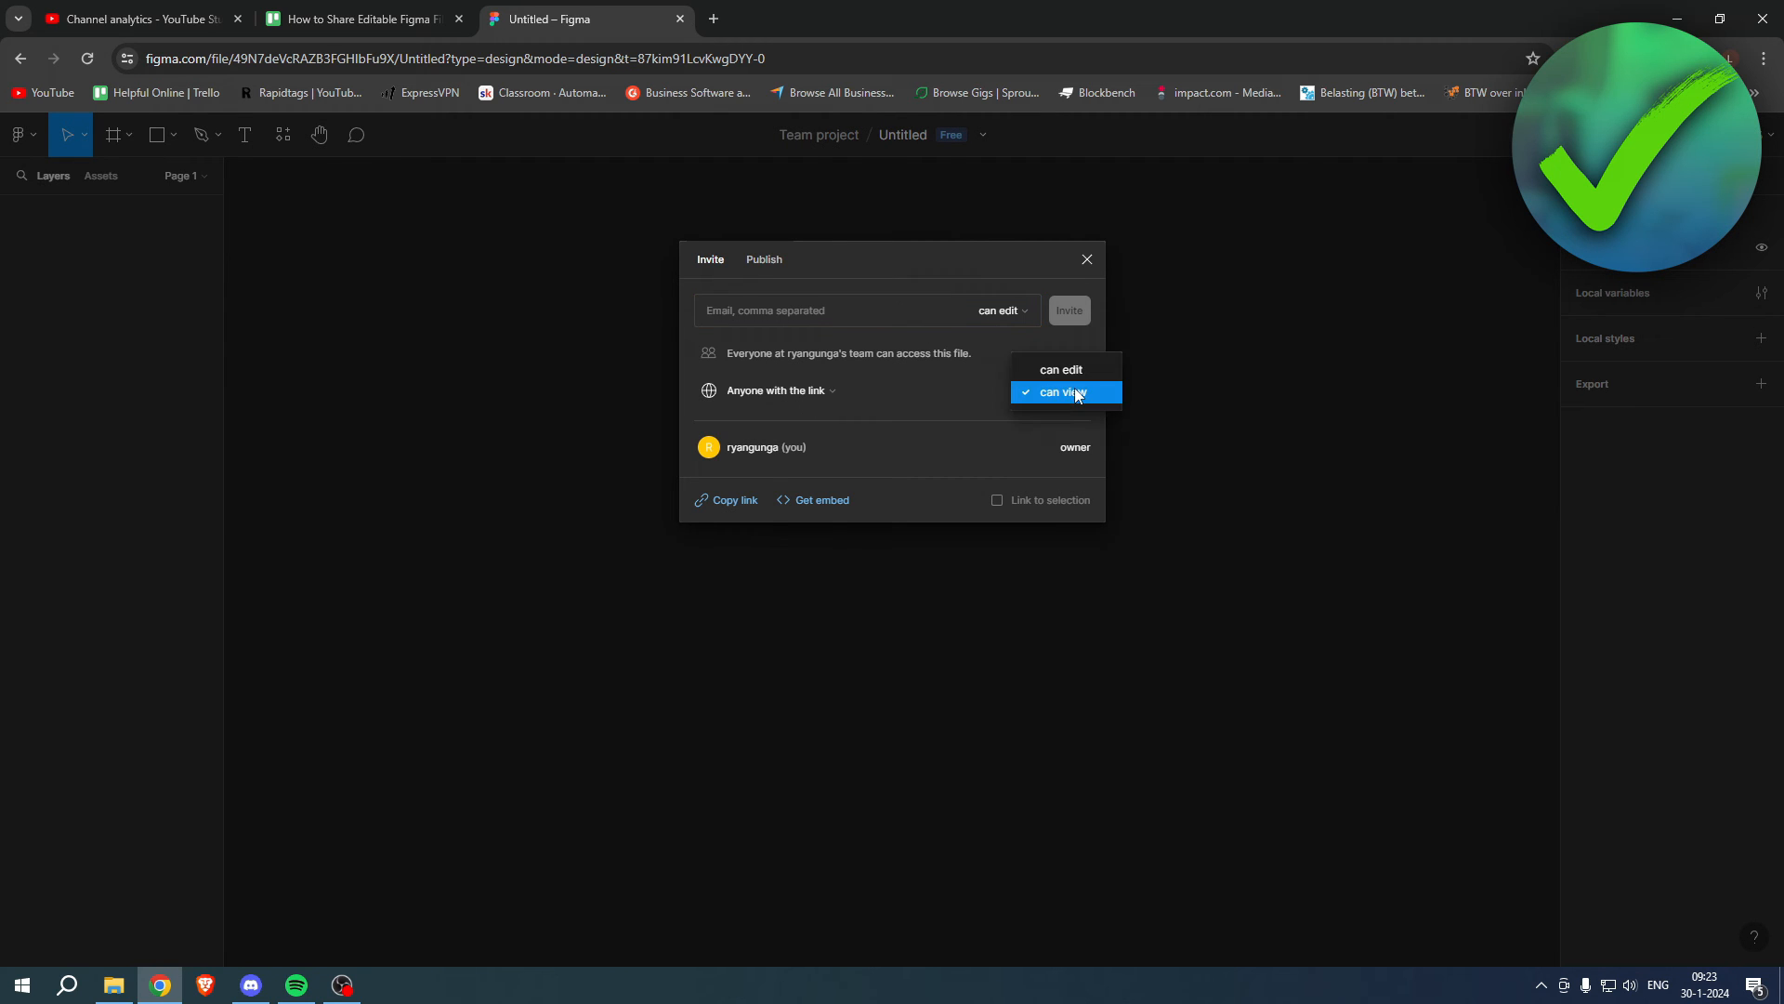
click(1062, 369)
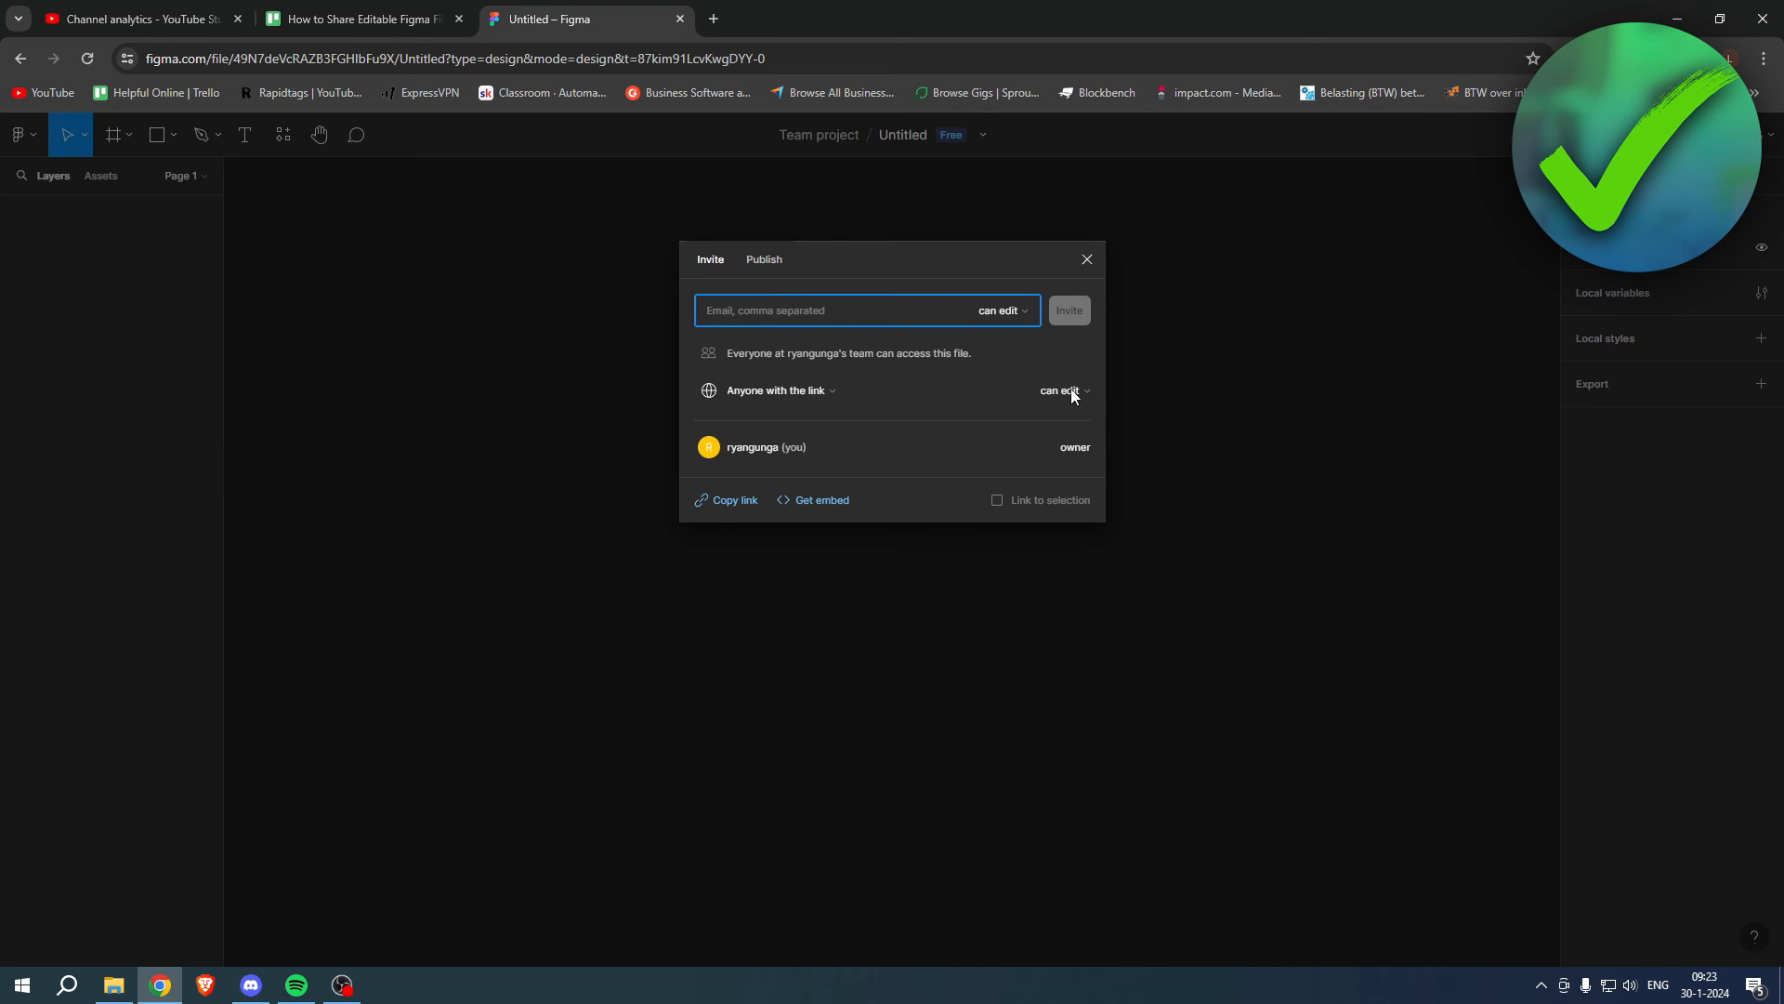
click(1058, 390)
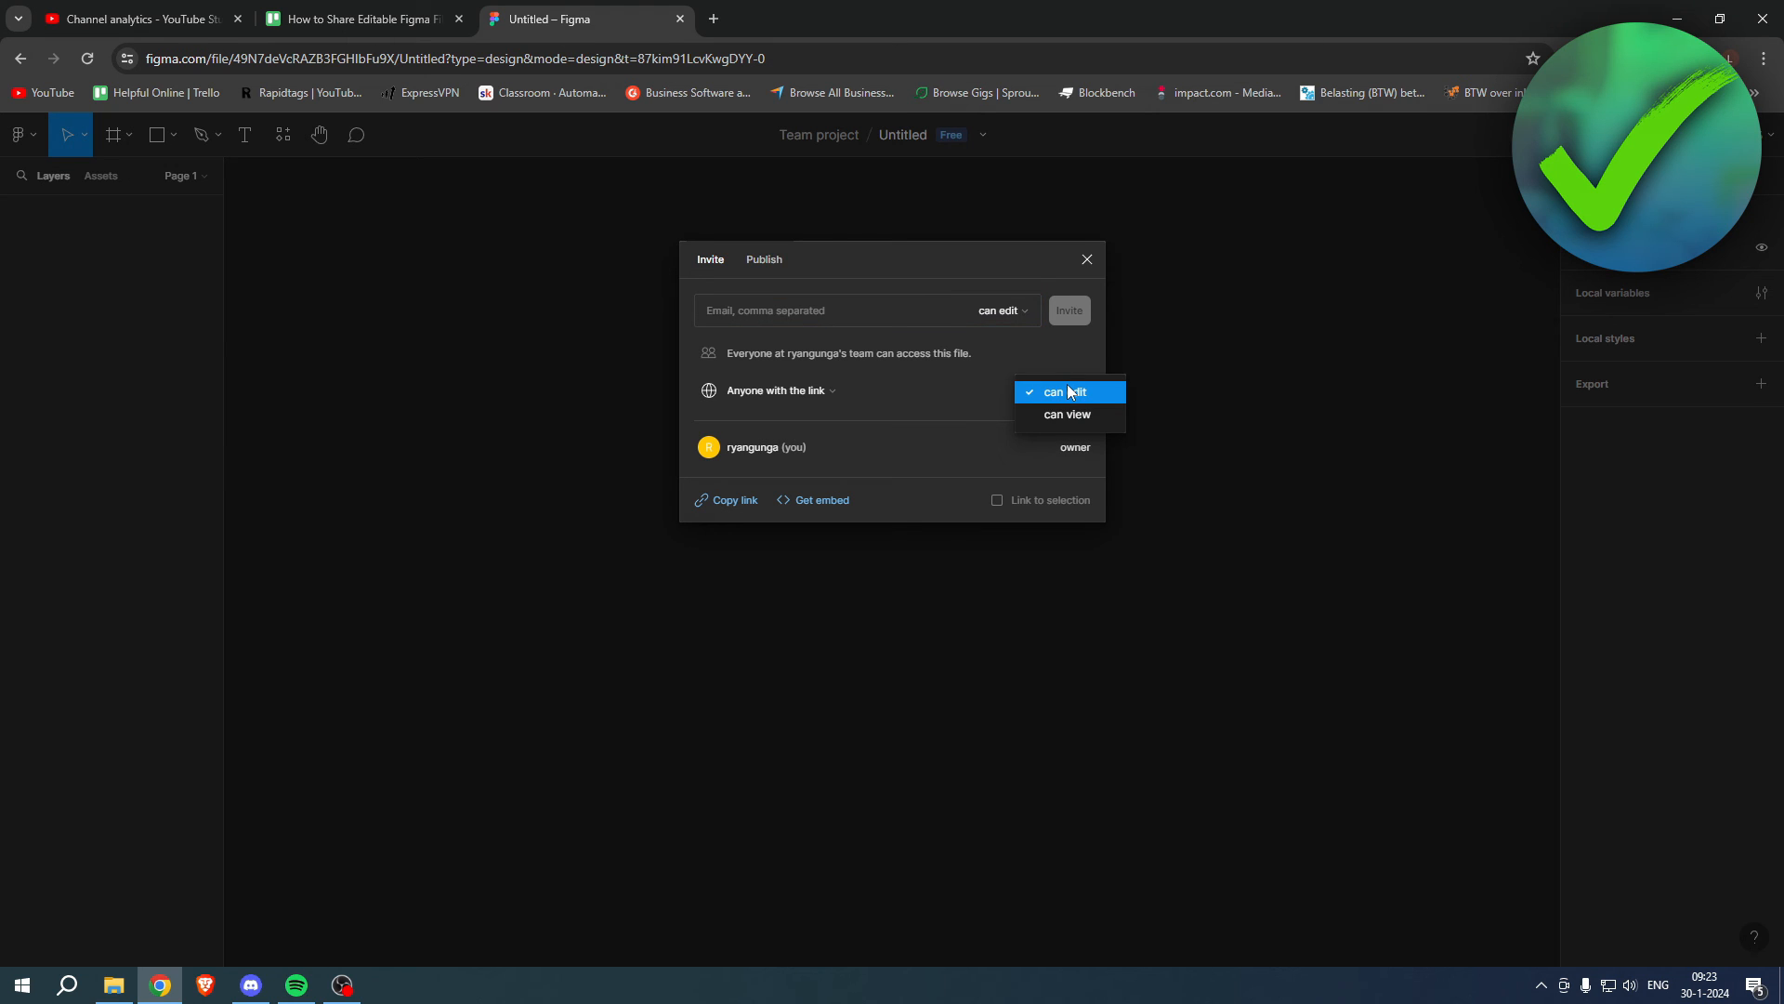
click(1067, 414)
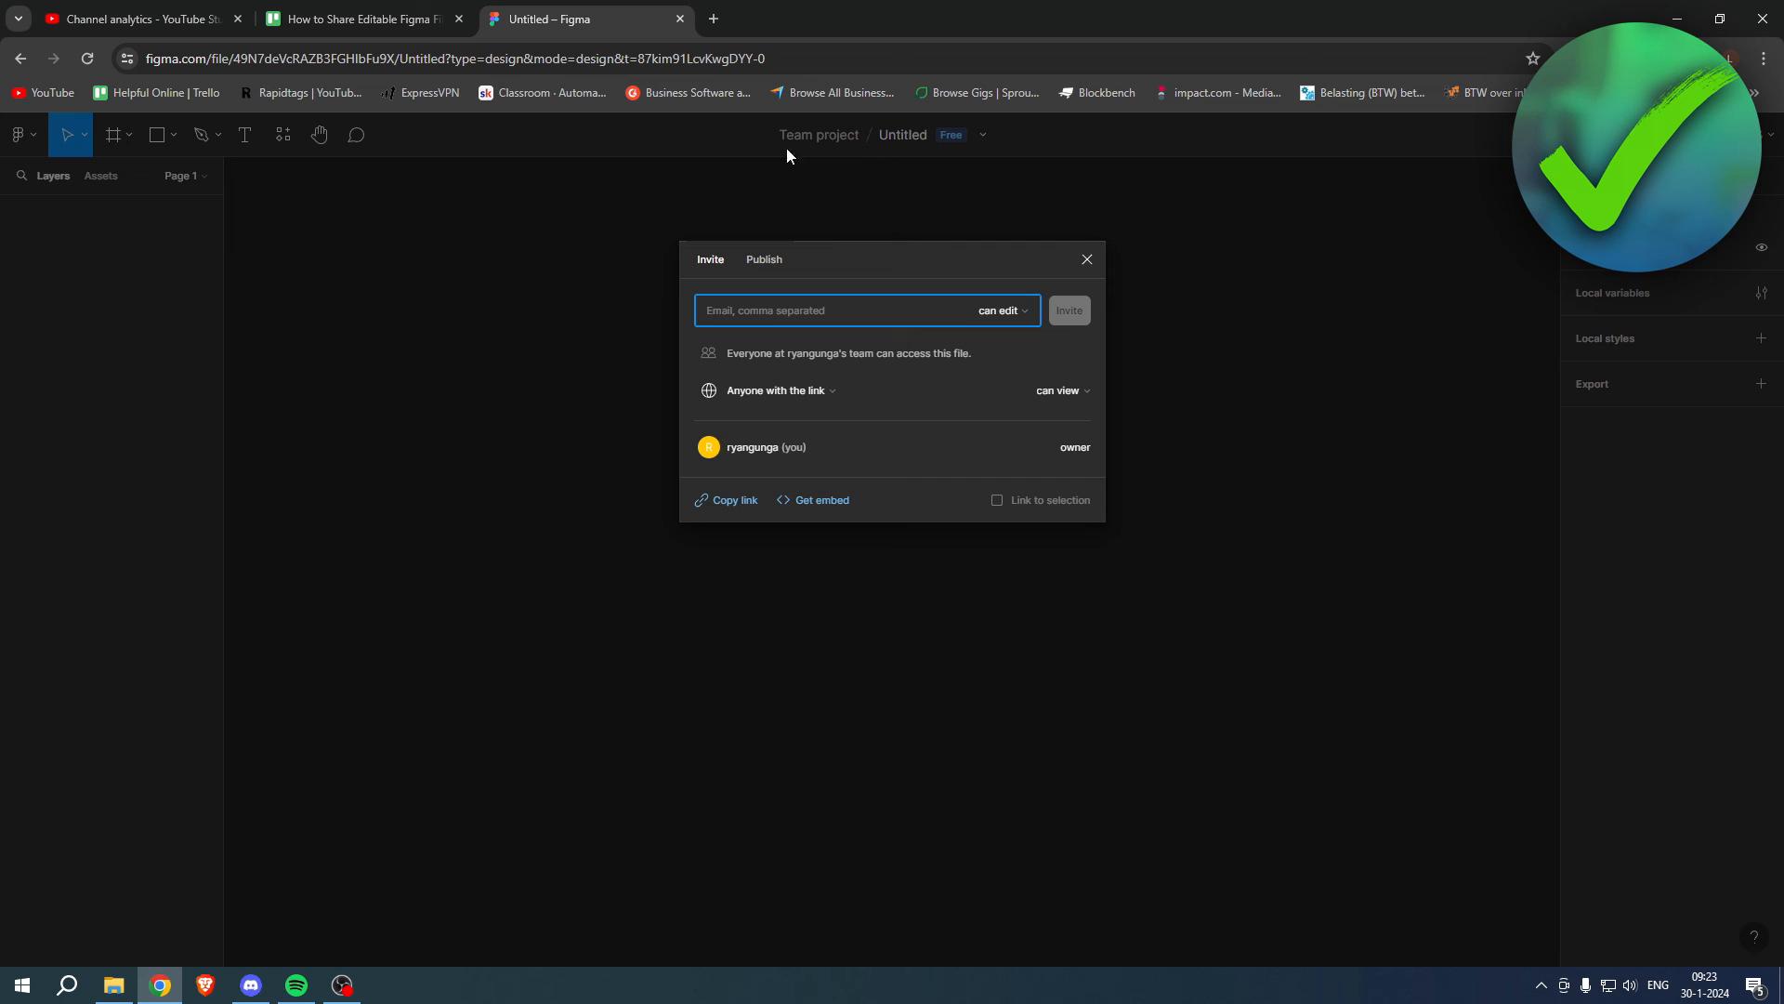
mouse_move(924, 393)
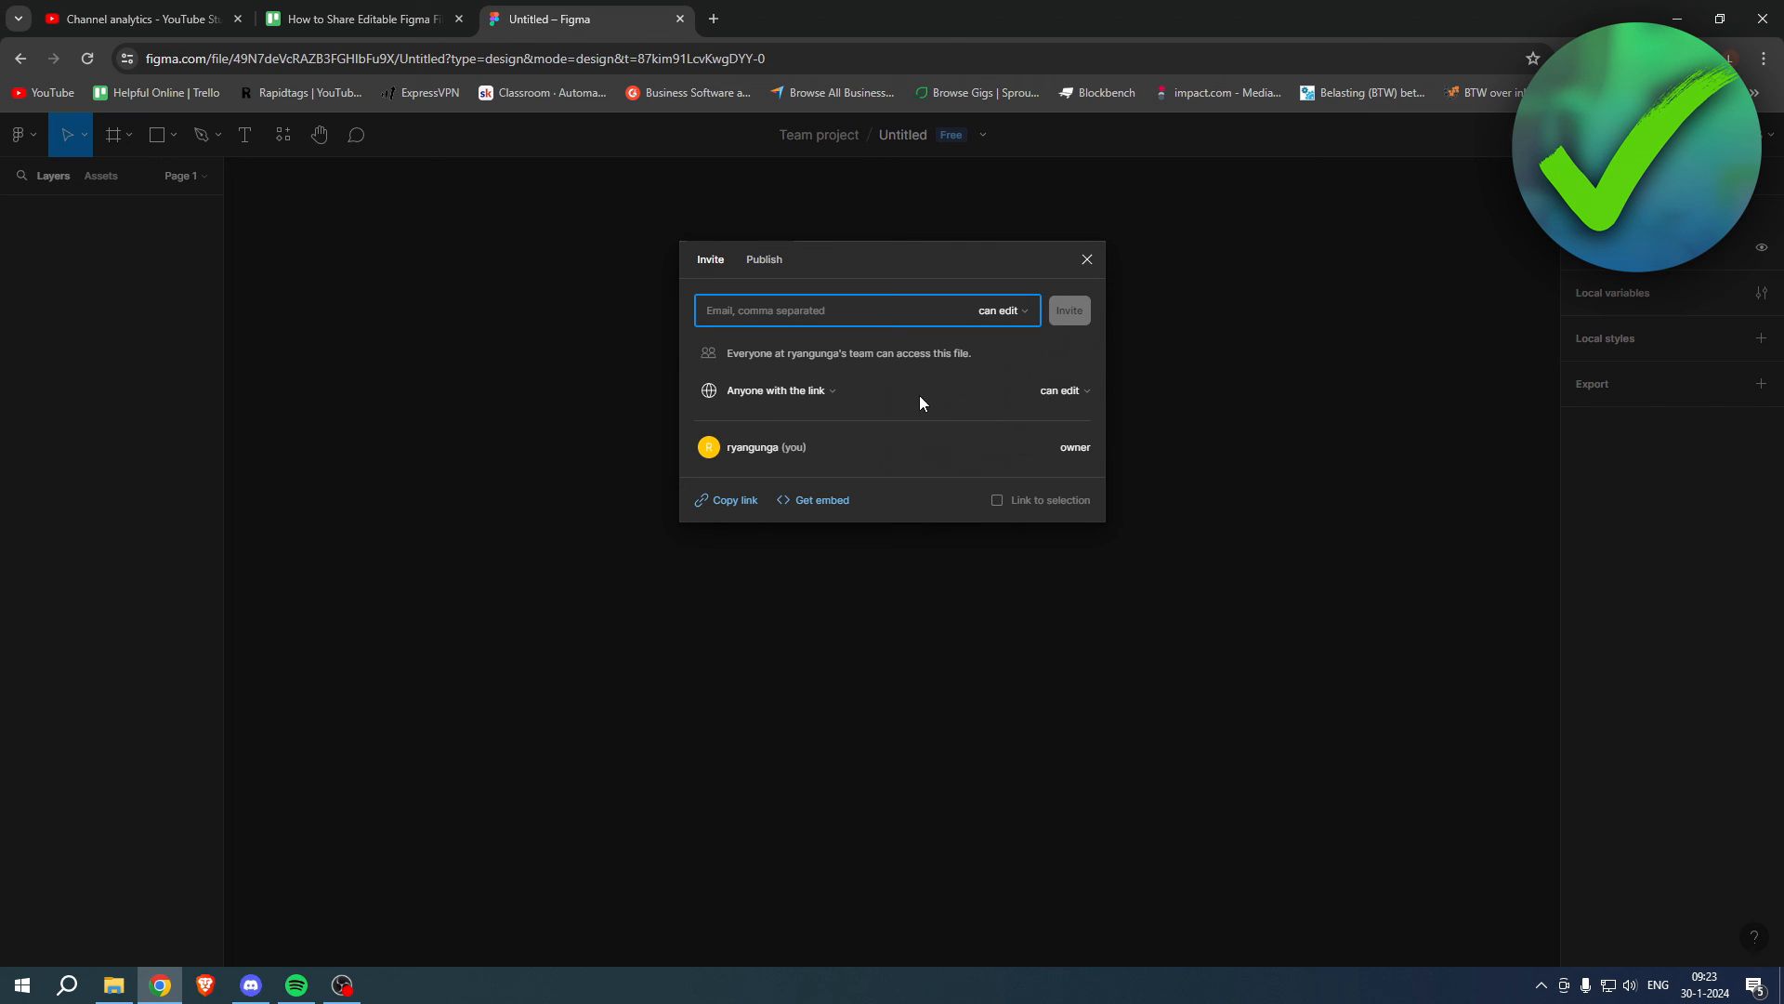
click(733, 500)
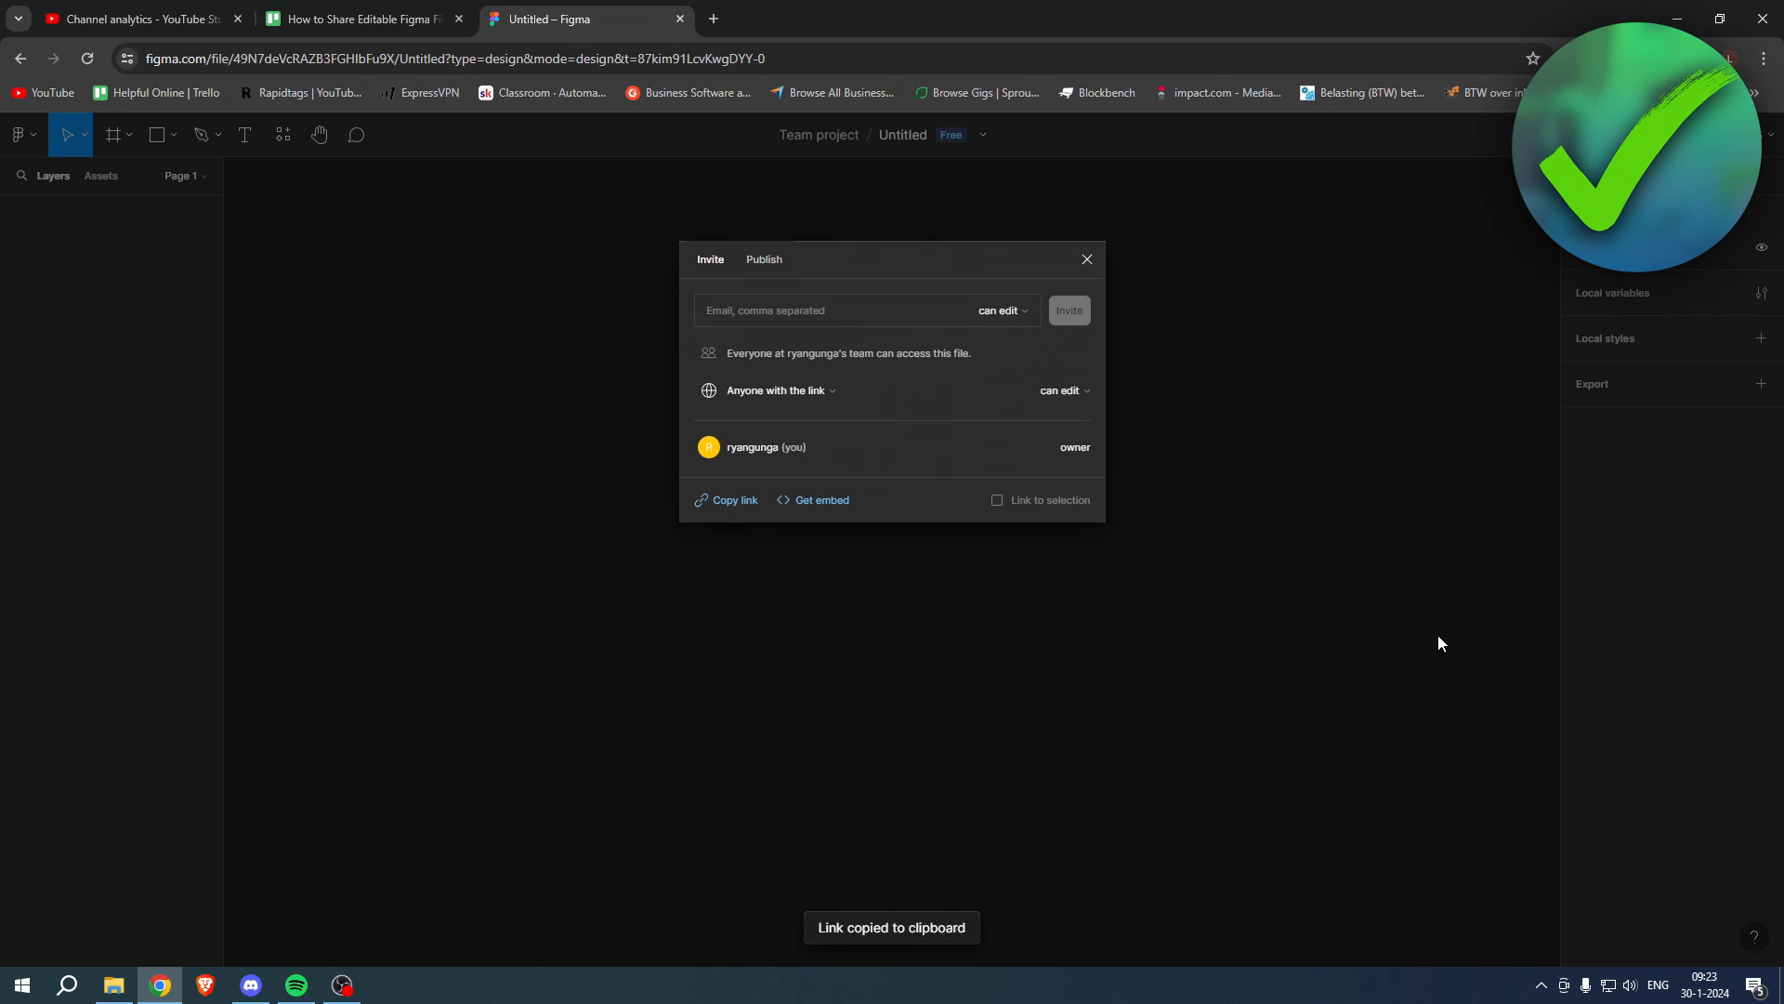